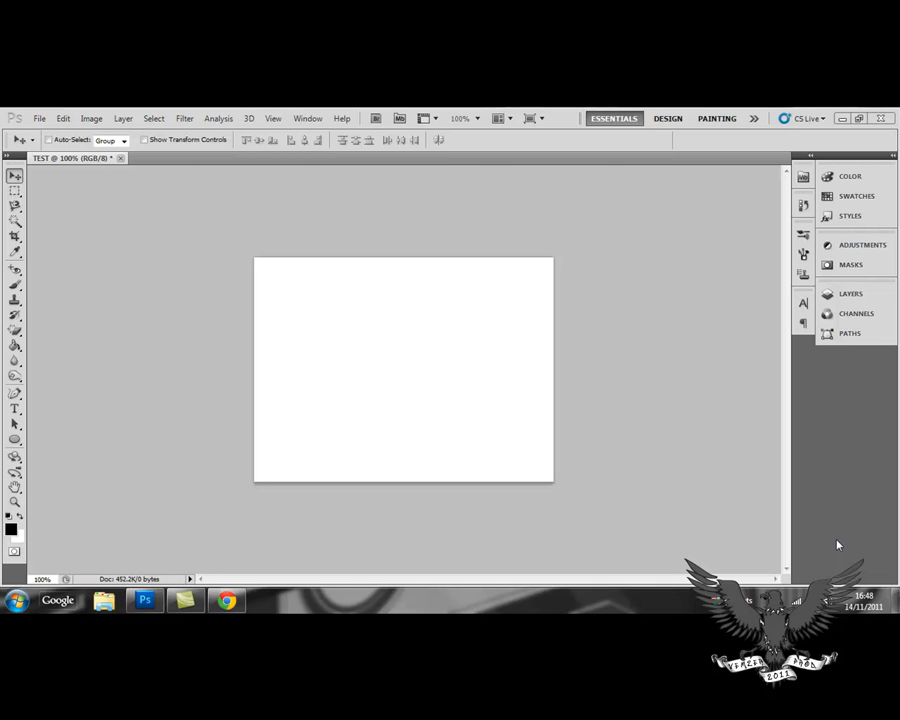
{"action": "mouse_move", "coordinate": [716, 512]}
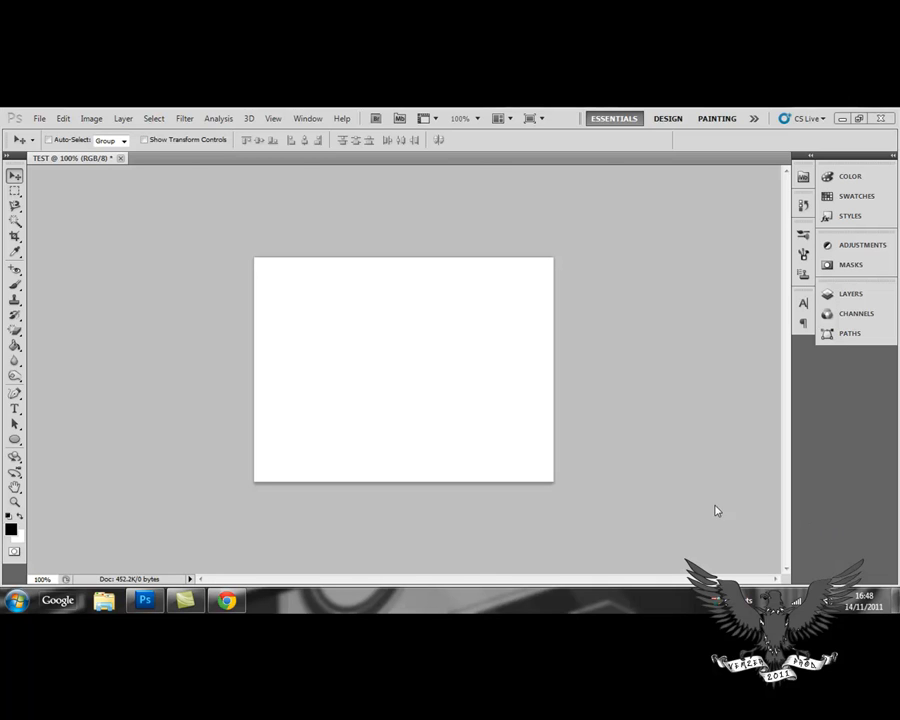
Search Brusheezy for 'bub' and pick the suggested 'bubbles' term.
{"action": "left_click", "coordinate": [226, 600]}
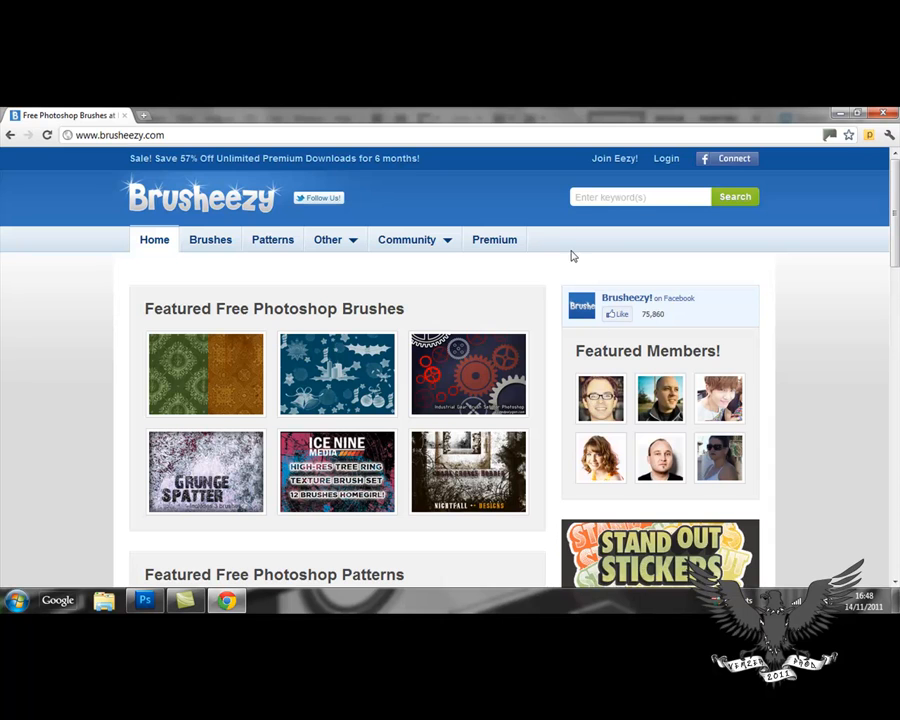
{"action": "mouse_move", "coordinate": [344, 358]}
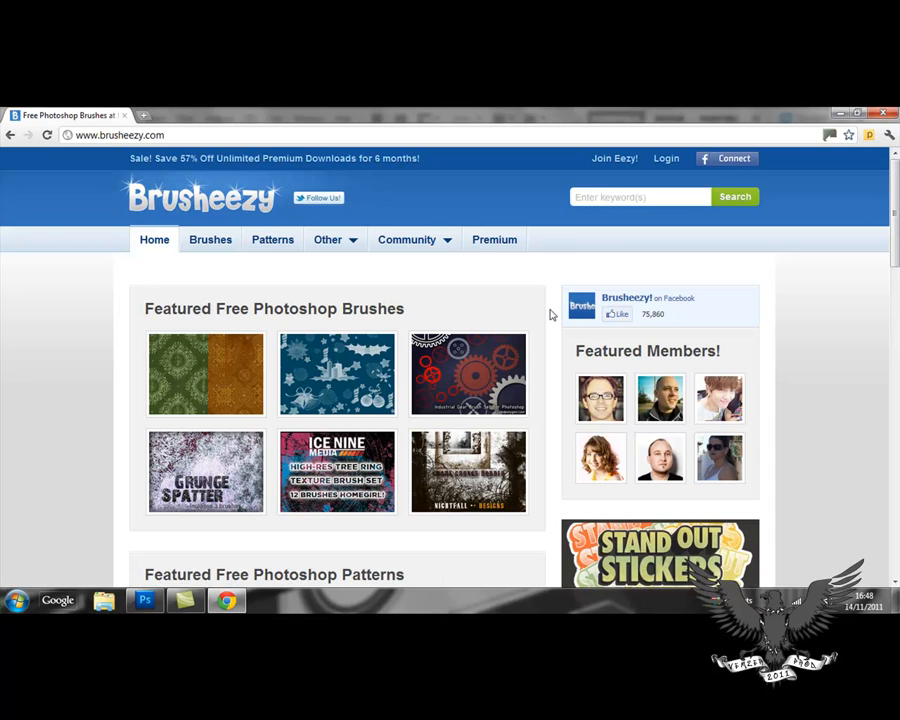
{"action": "scroll", "scroll_direction": "down", "scroll_amount": 3}
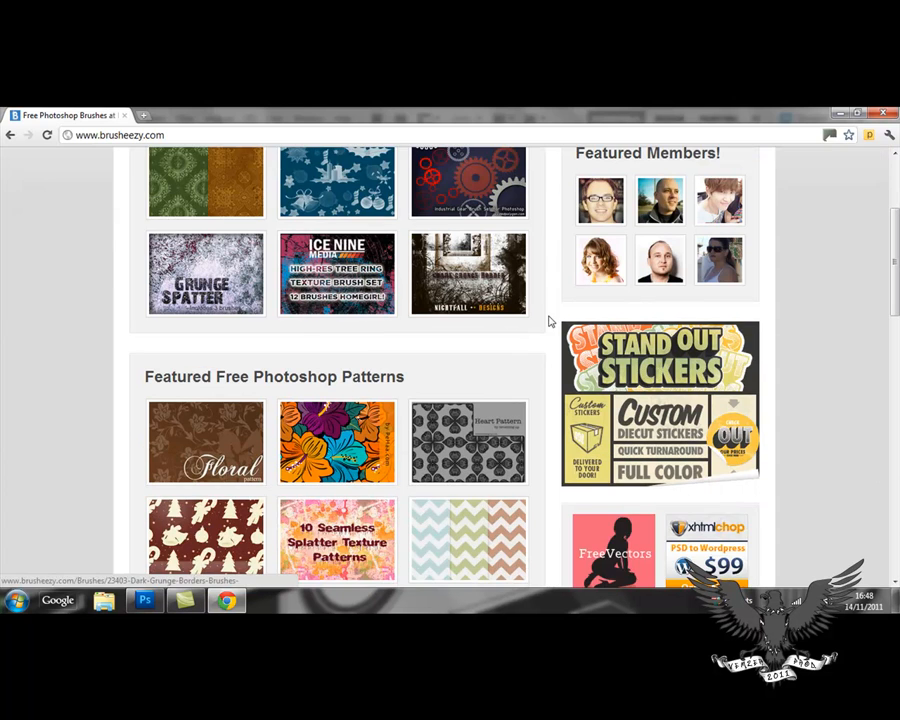
{"action": "scroll", "scroll_direction": "down", "scroll_amount": 3}
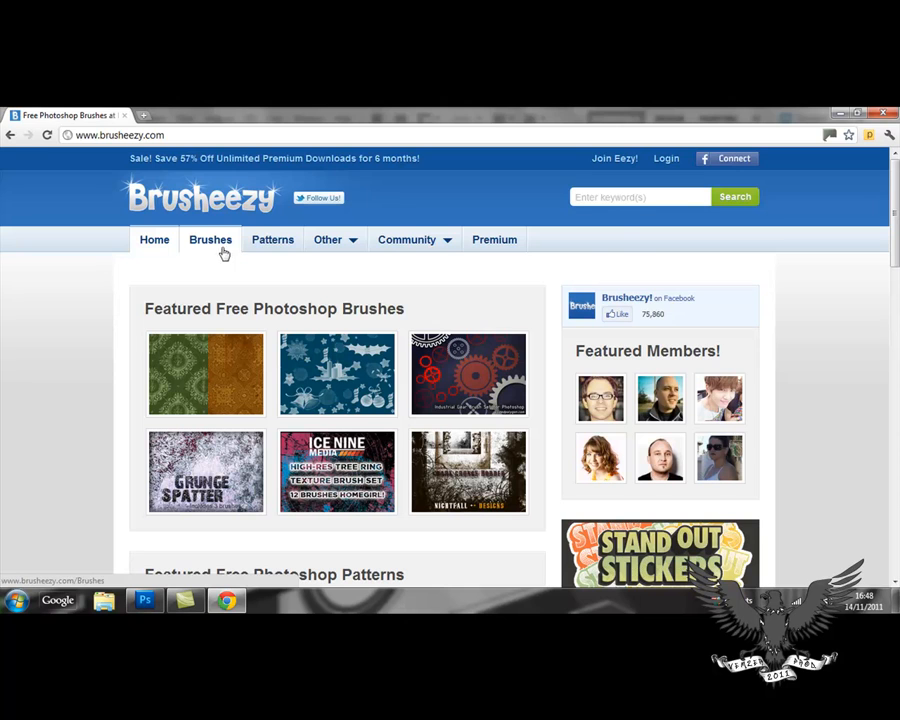
{"action": "left_click", "coordinate": [640, 196]}
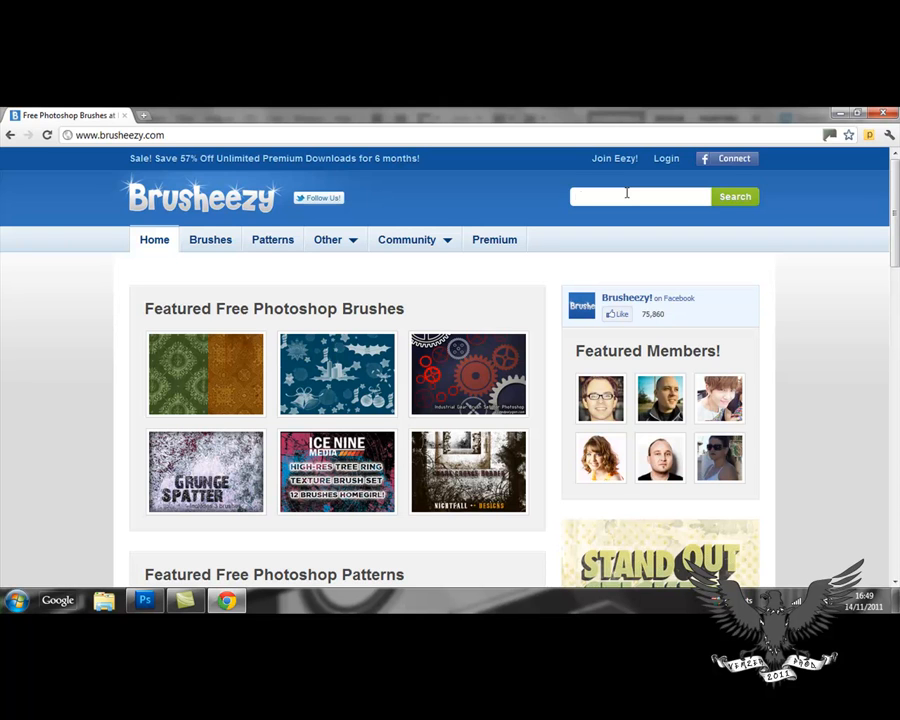
{"action": "type", "text": "bub"}
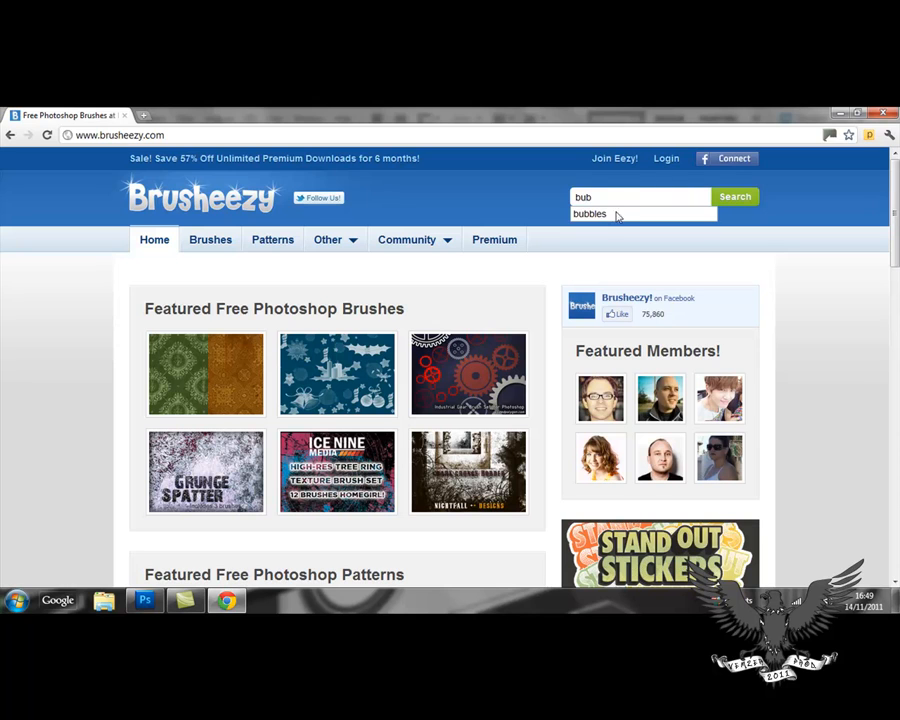
{"action": "left_click", "coordinate": [736, 196]}
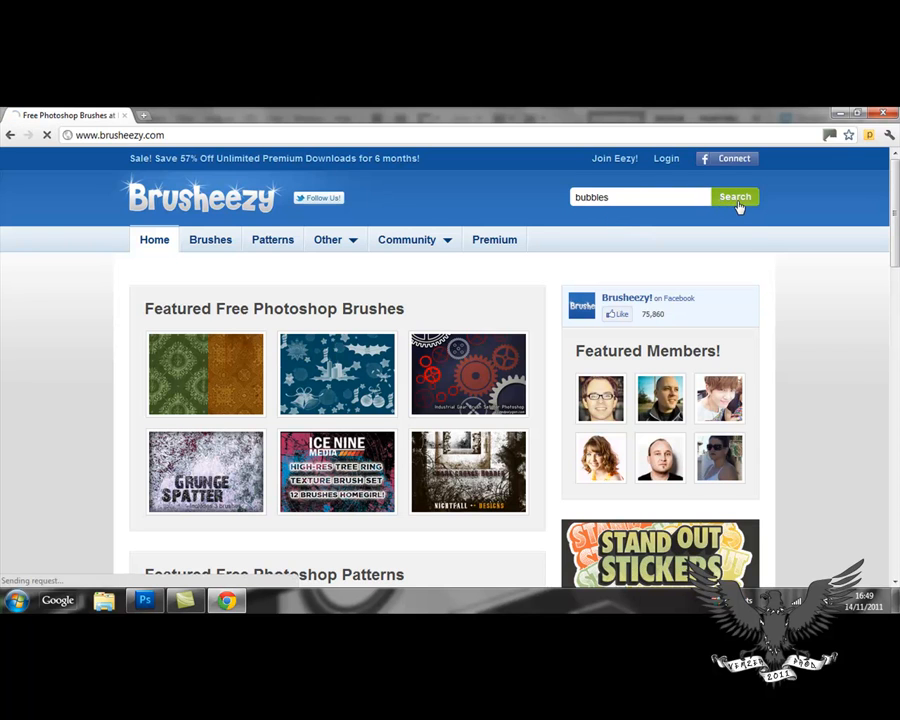
Run the bubbles search showing 16 results and open Bubble Brushes for Photoshop.
{"action": "left_click", "coordinate": [736, 196]}
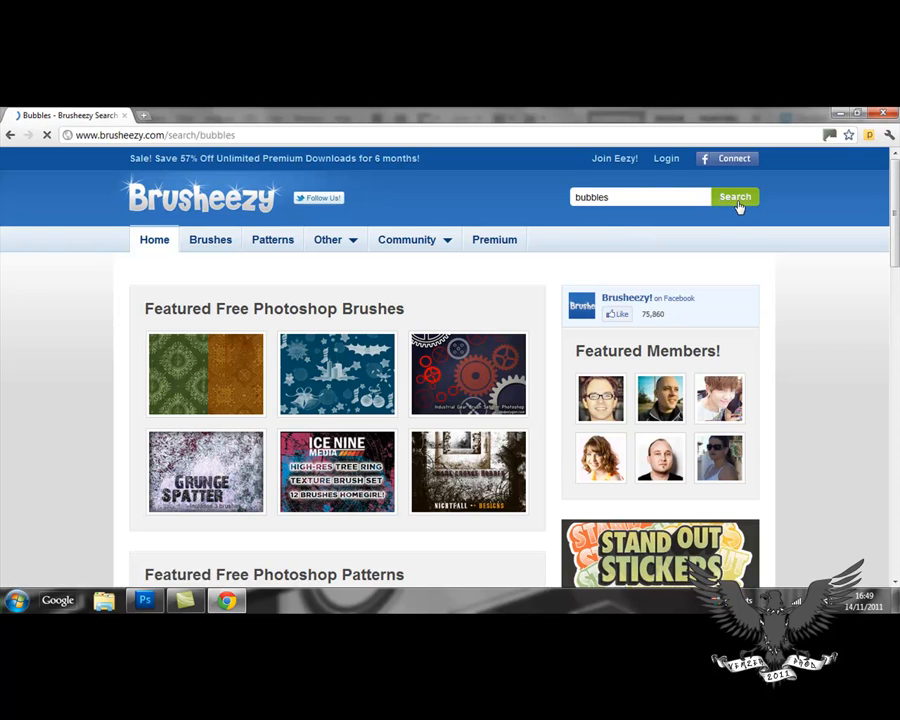
{"action": "left_click", "coordinate": [736, 196]}
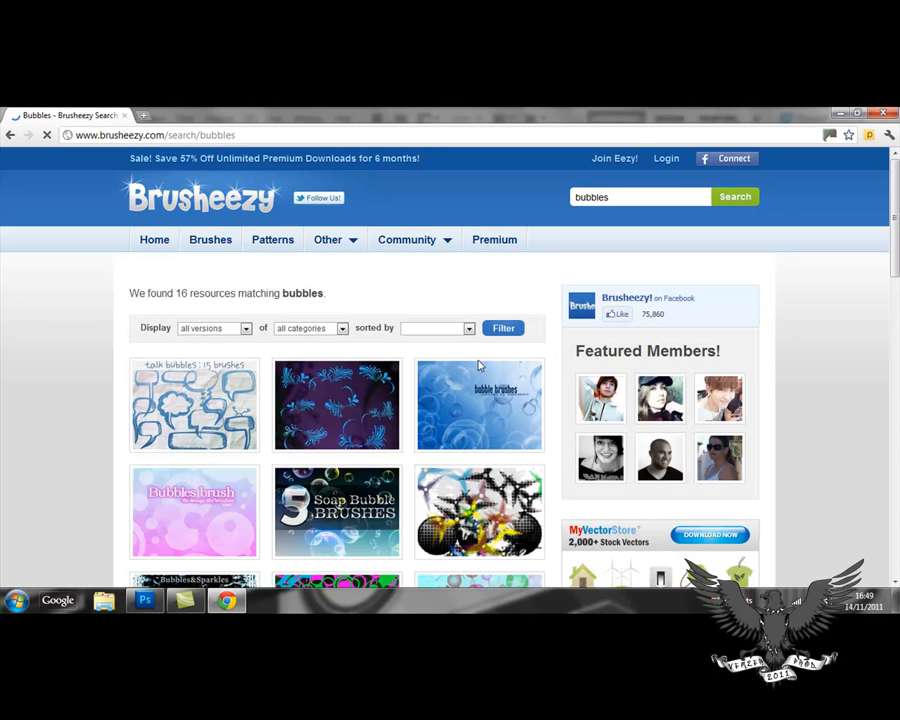
{"action": "scroll", "scroll_direction": "down", "scroll_amount": 3}
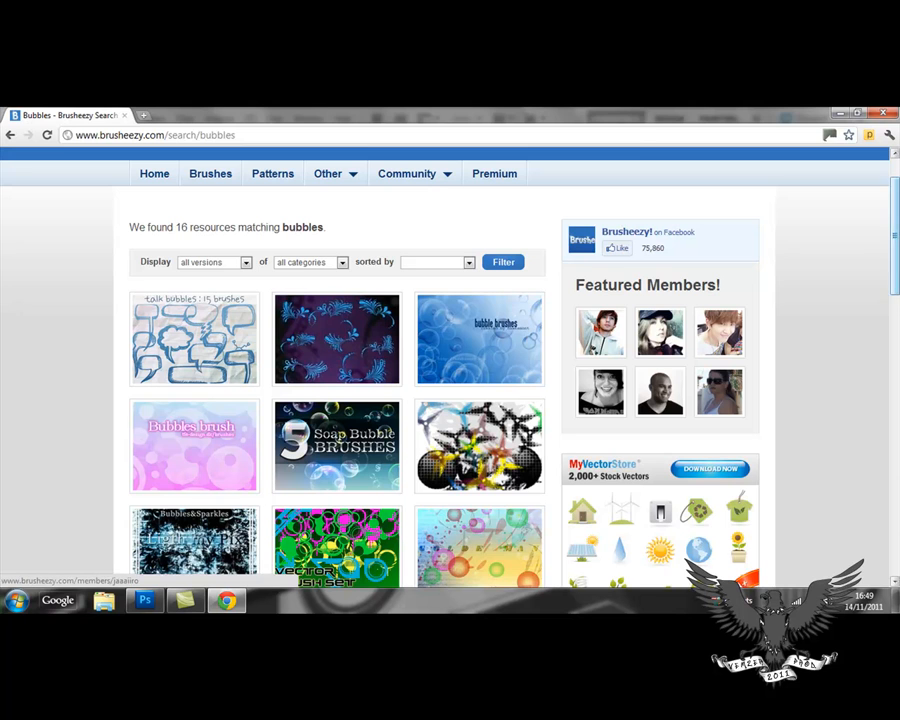
{"action": "scroll", "scroll_direction": "down", "scroll_amount": 3}
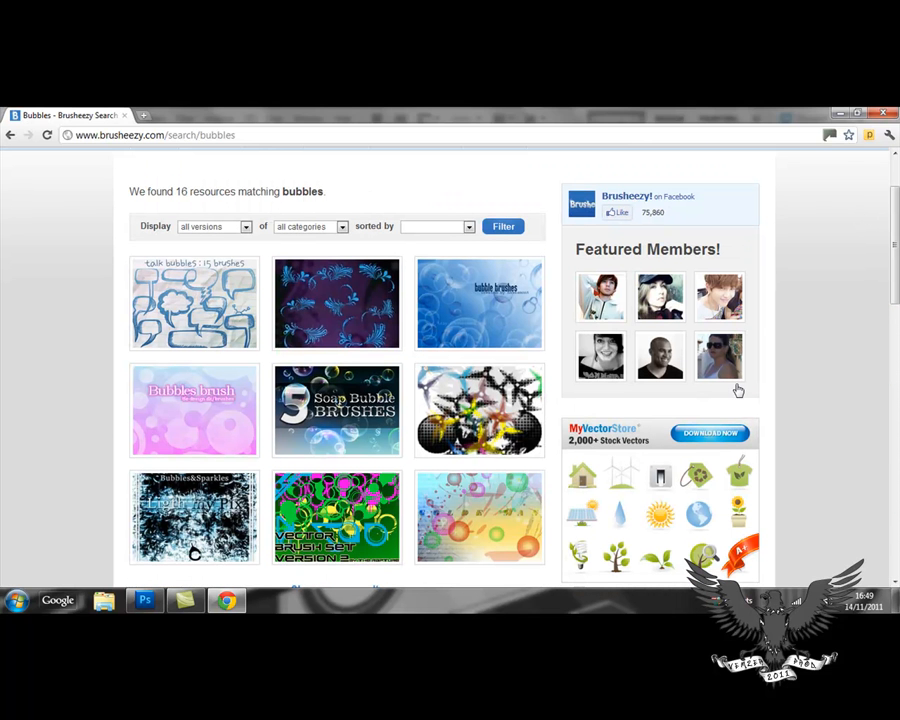
{"action": "left_click", "coordinate": [480, 304]}
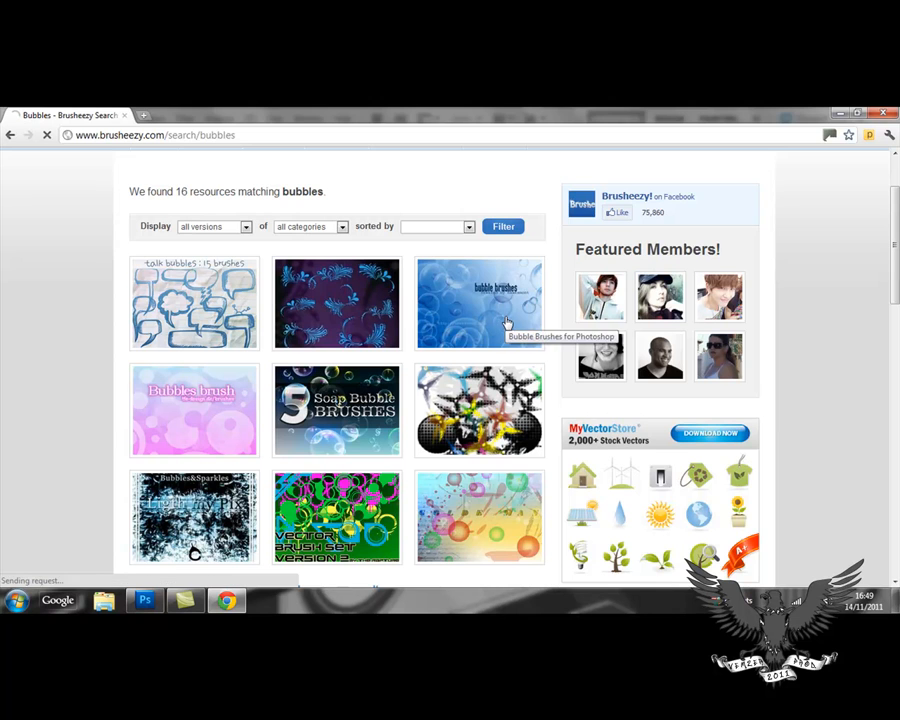
View the Bubble Brushes for Photoshop preview image and scroll through the page details.
{"action": "left_click", "coordinate": [480, 304]}
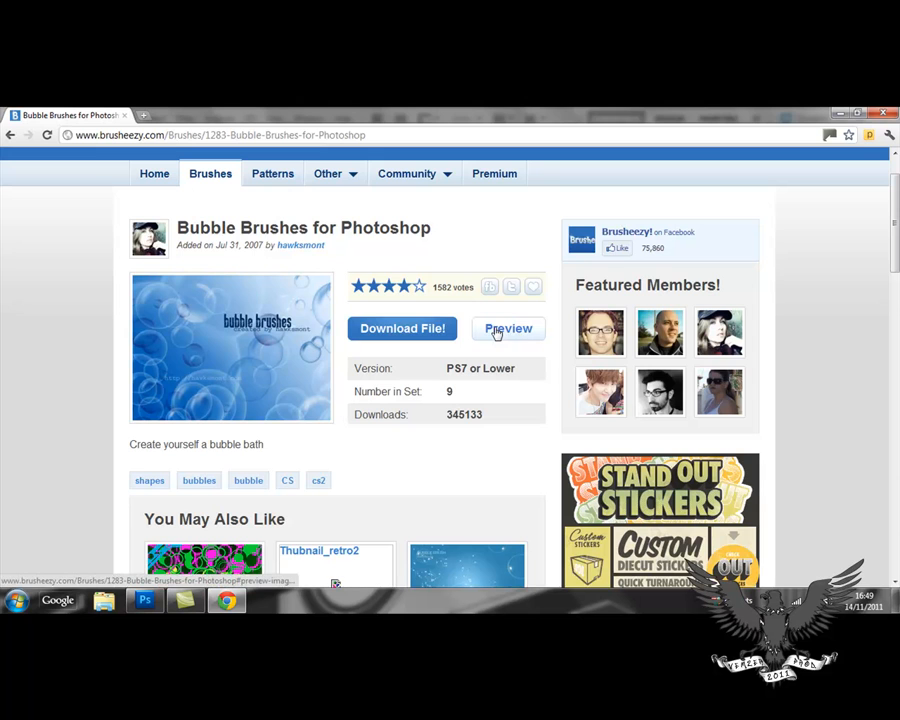
{"action": "left_click", "coordinate": [508, 328]}
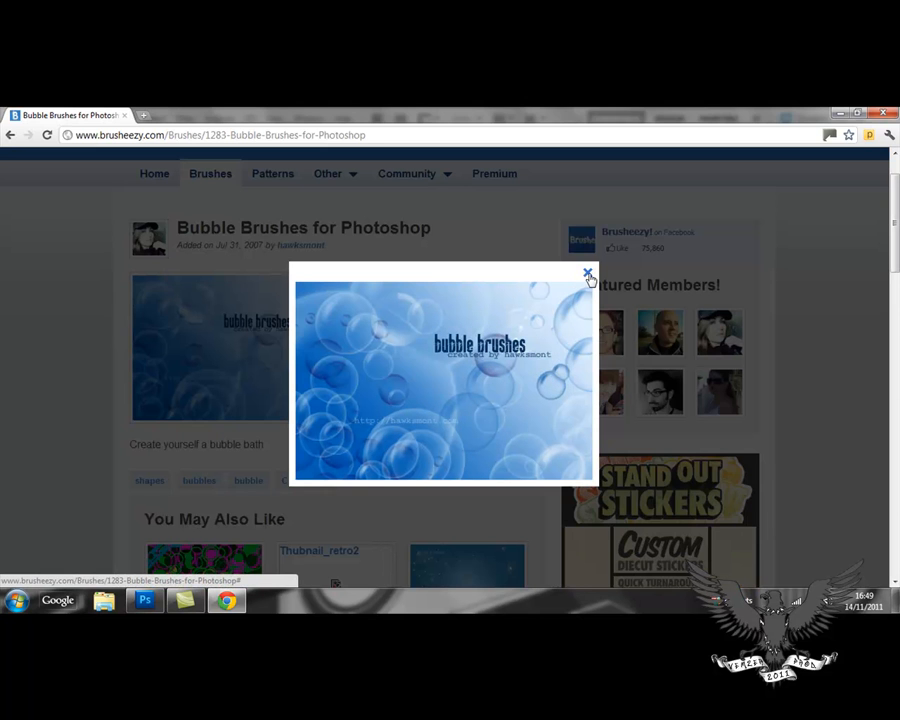
{"action": "left_click", "coordinate": [588, 274]}
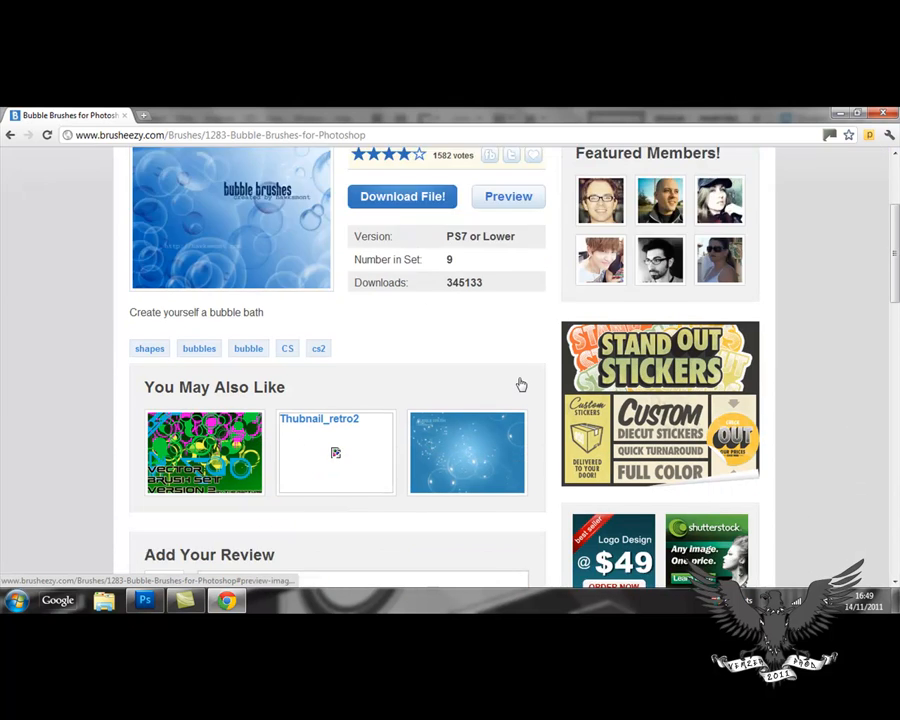
{"action": "scroll", "scroll_direction": "down", "scroll_amount": 3}
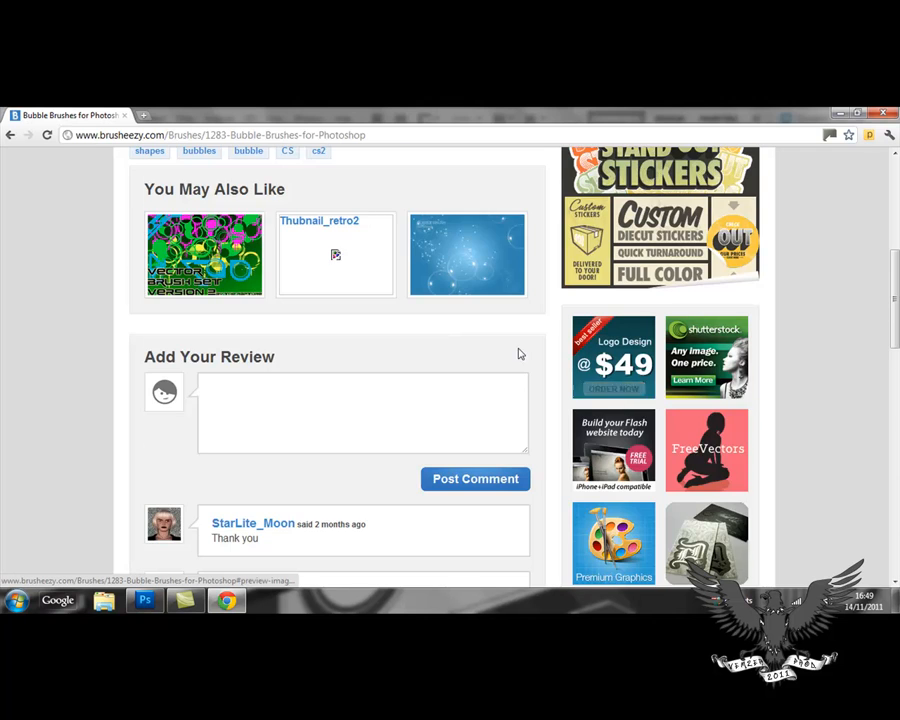
{"action": "scroll", "scroll_direction": "down", "scroll_amount": 3}
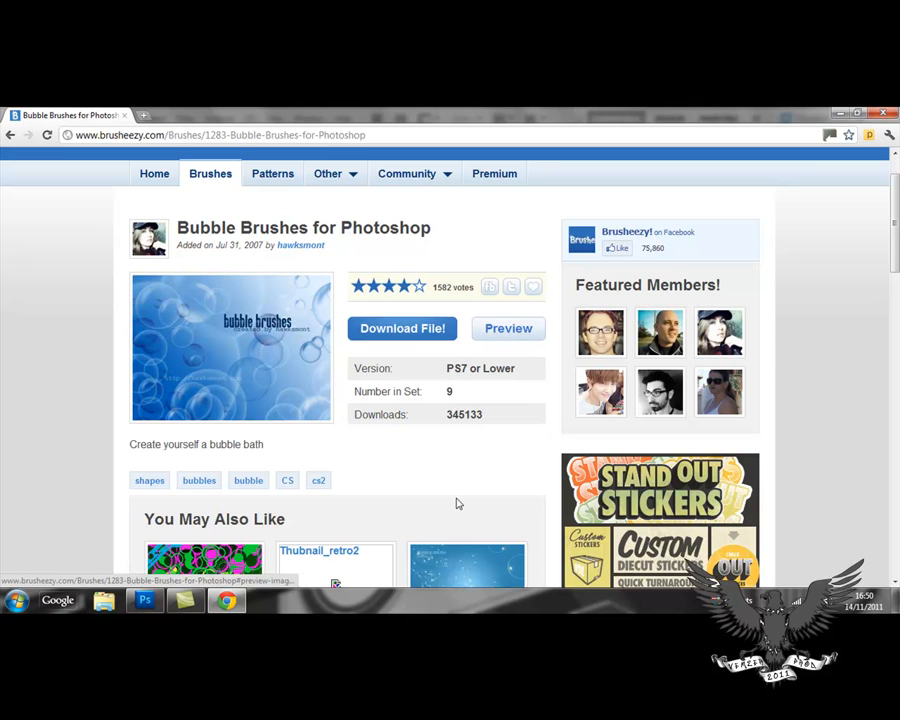
Download the Bubble Brushes zip via the Download File! button.
{"action": "left_click", "coordinate": [402, 328]}
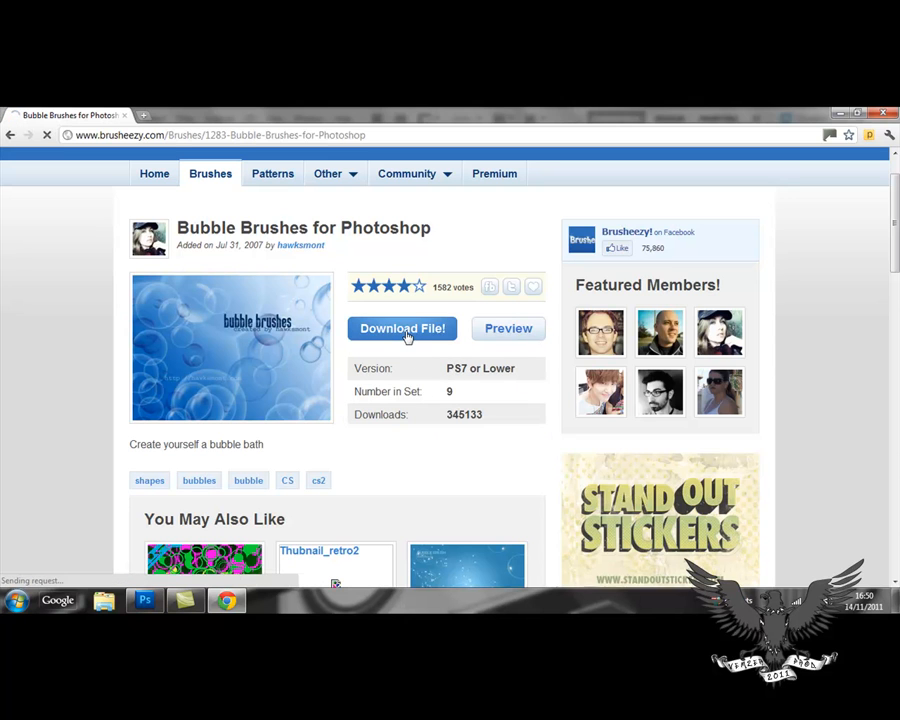
{"action": "left_click", "coordinate": [402, 328]}
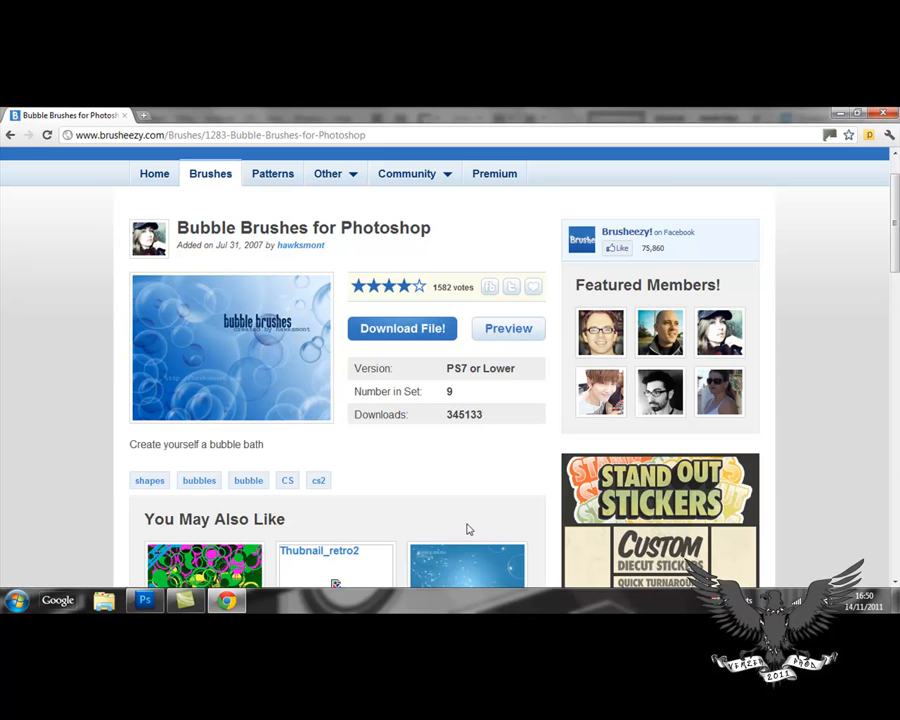
{"action": "left_click", "coordinate": [402, 328]}
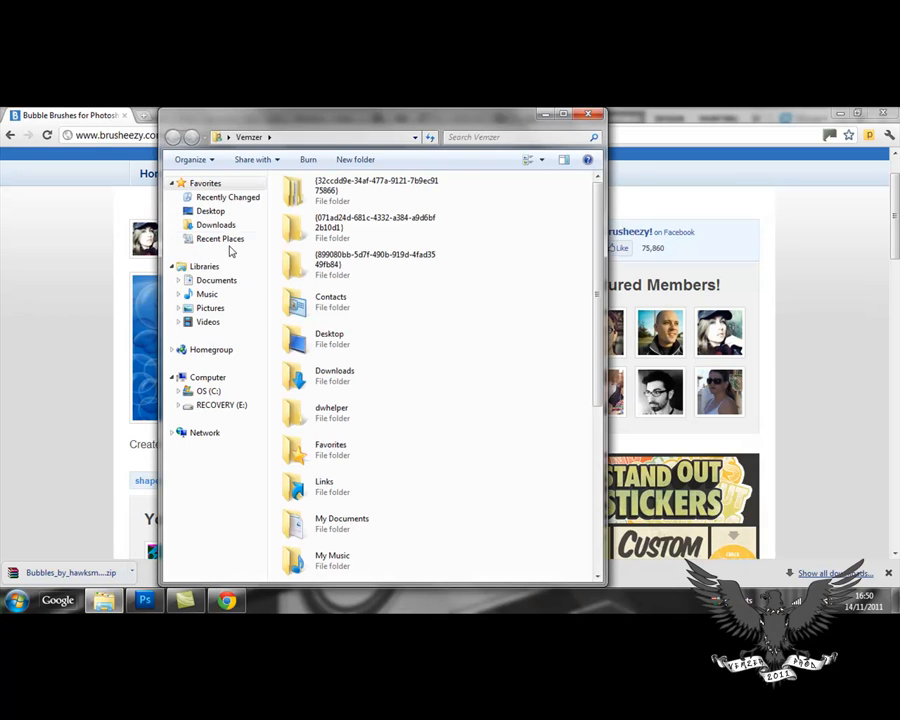
In Downloads, get into the extracted Bubbles folder from the downloaded archive.
{"action": "left_click", "coordinate": [216, 224]}
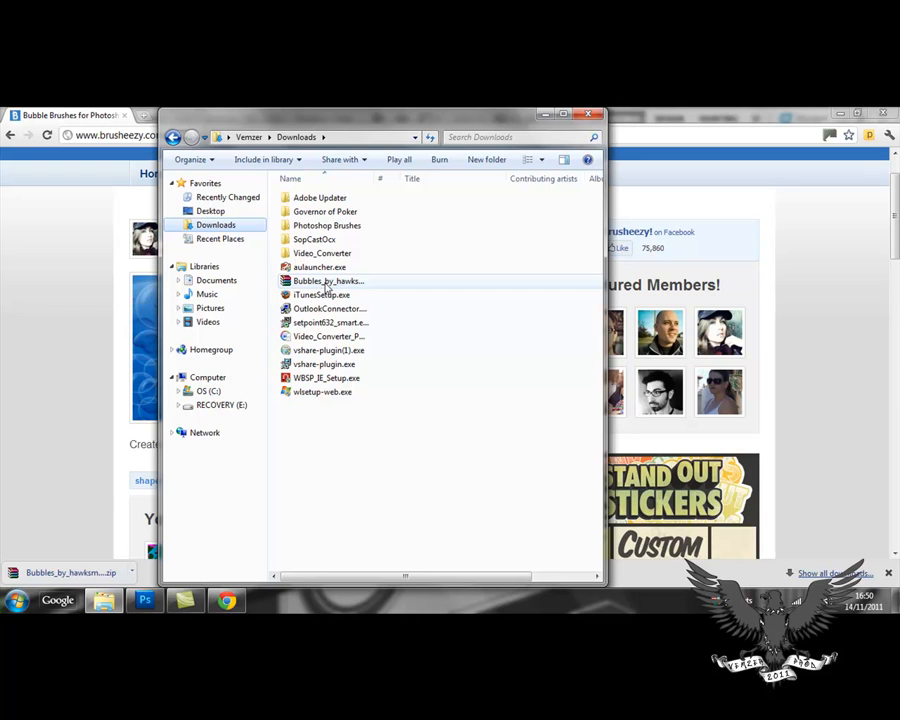
{"action": "left_click", "coordinate": [328, 280]}
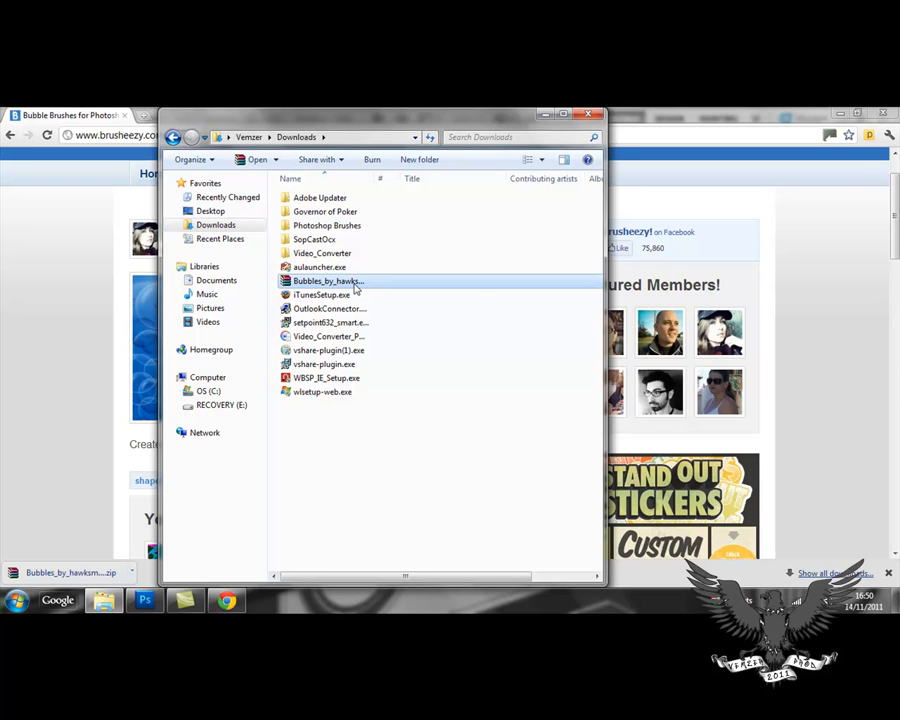
{"action": "mouse_move", "coordinate": [328, 280]}
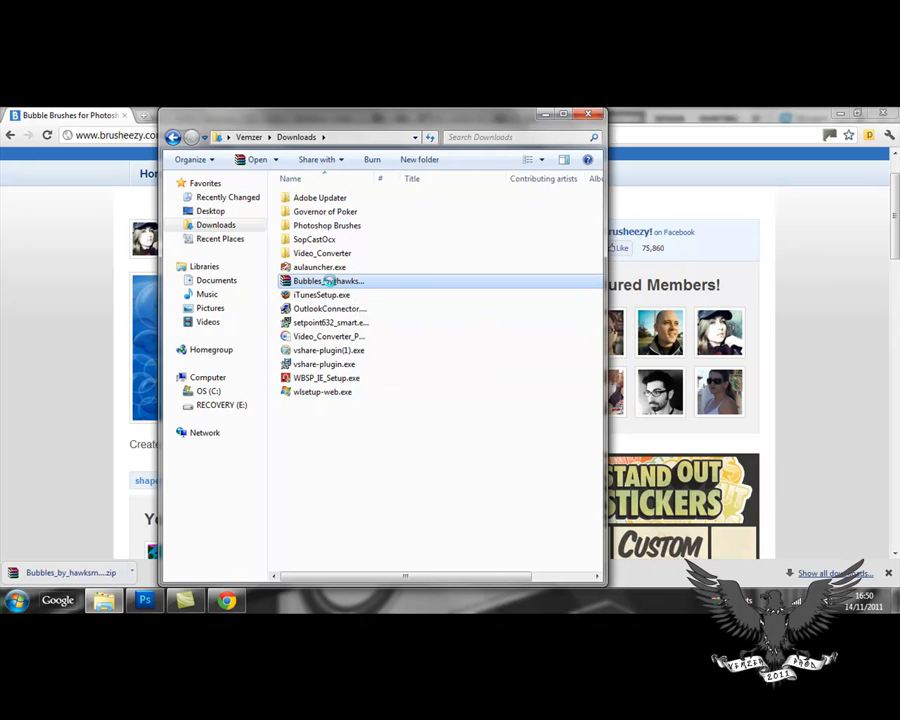
{"action": "right_click", "coordinate": [328, 280]}
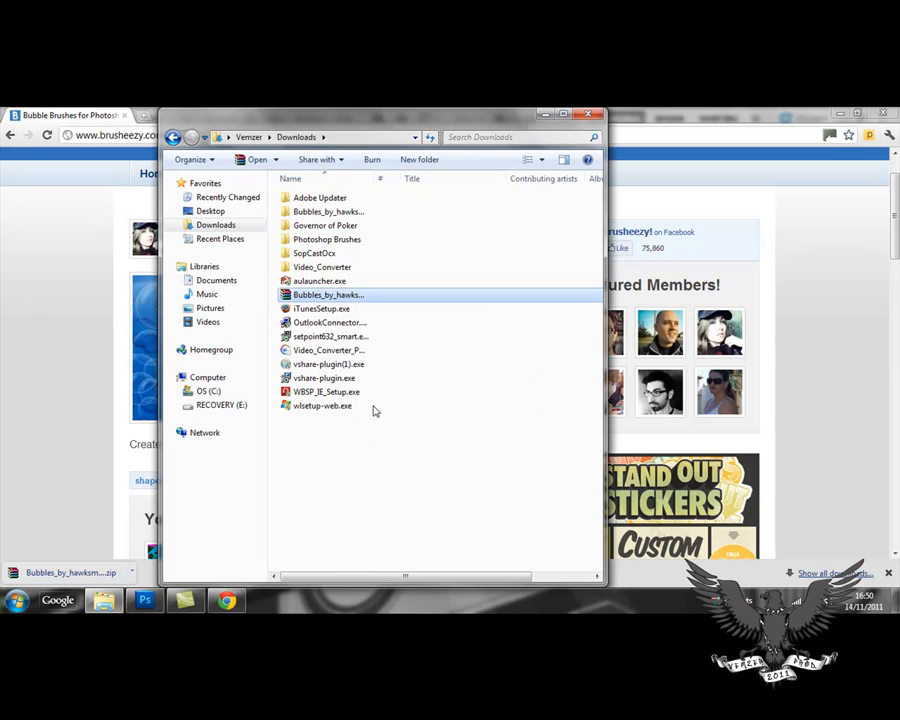
{"action": "left_click", "coordinate": [328, 212]}
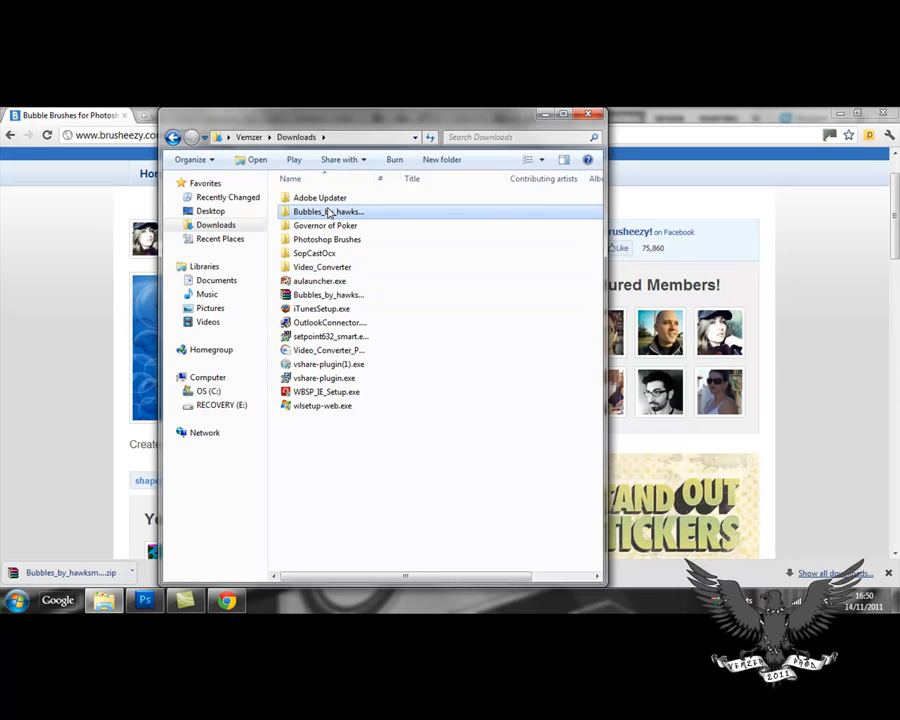
{"action": "double_click", "coordinate": [328, 212]}
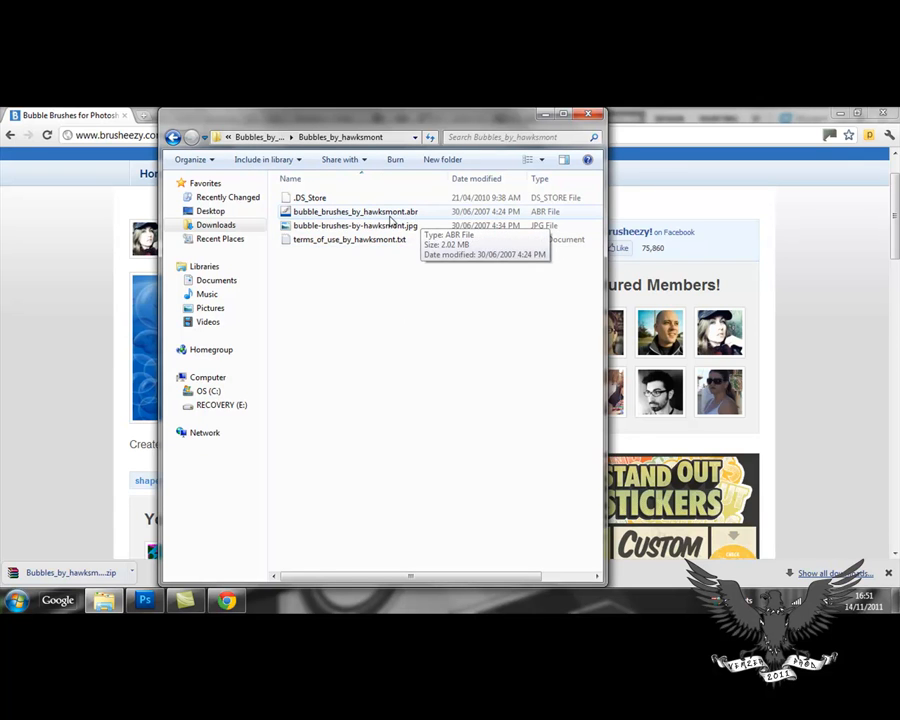
Rename bubble_brushes_by_hawksmont.abr to bubble_brushes.abr.
{"action": "left_click", "coordinate": [354, 212]}
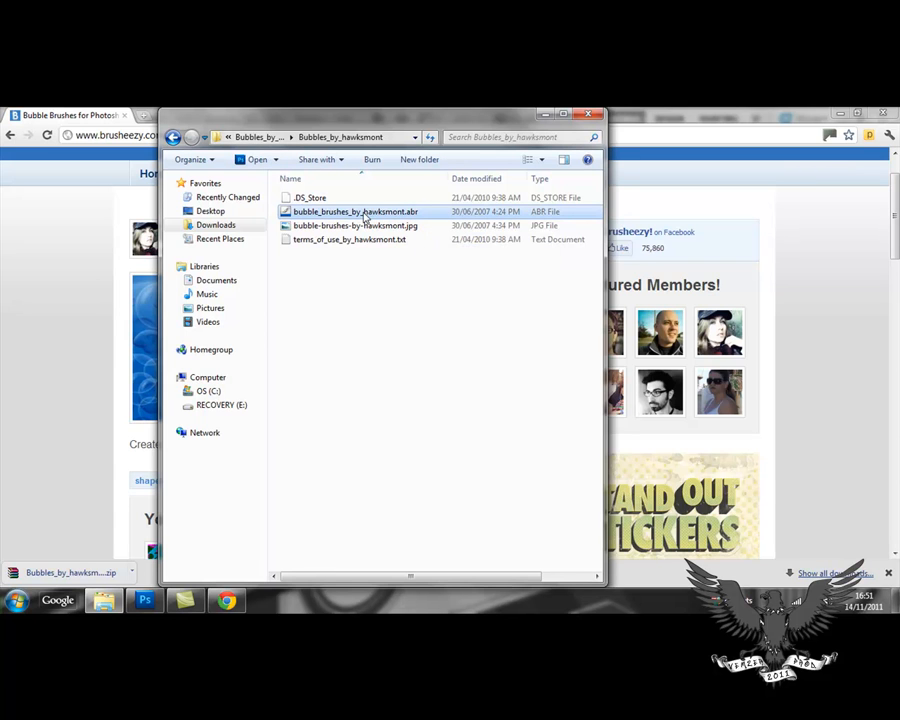
{"action": "right_click", "coordinate": [356, 212]}
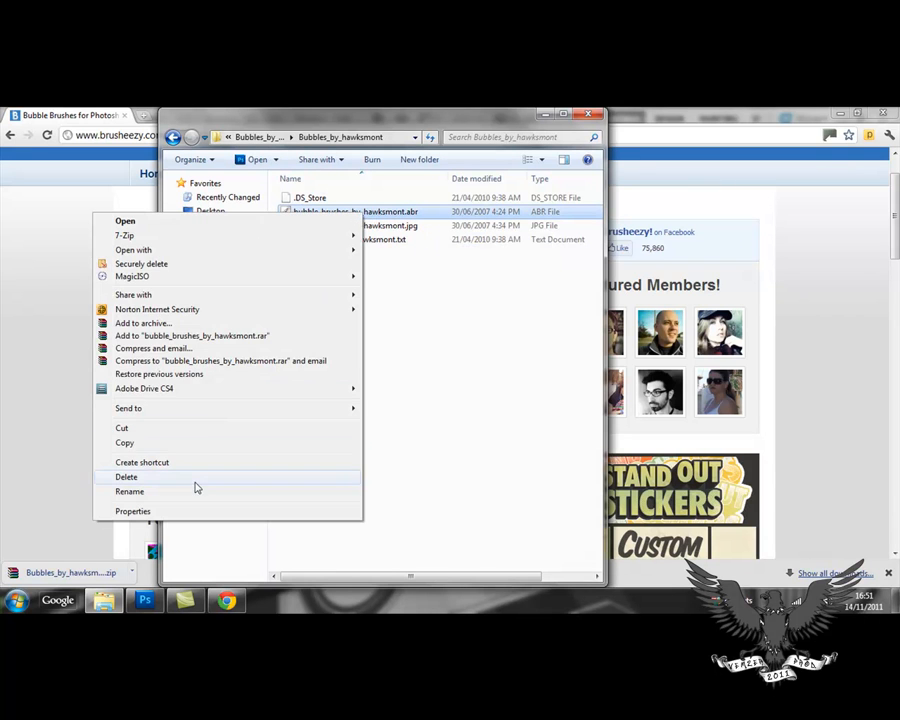
{"action": "left_click", "coordinate": [128, 492]}
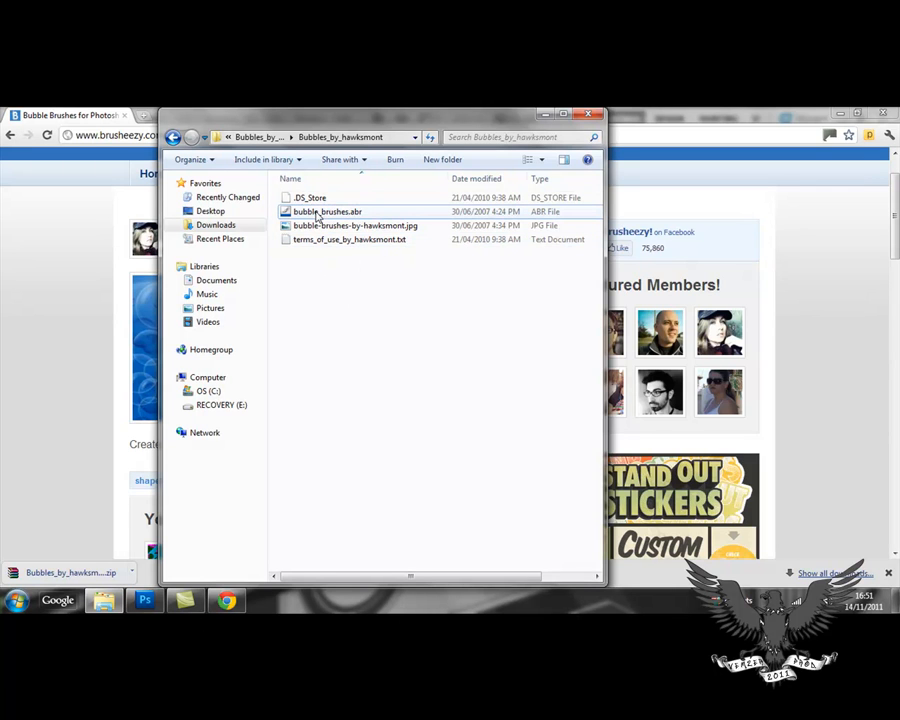
{"action": "left_click", "coordinate": [328, 212]}
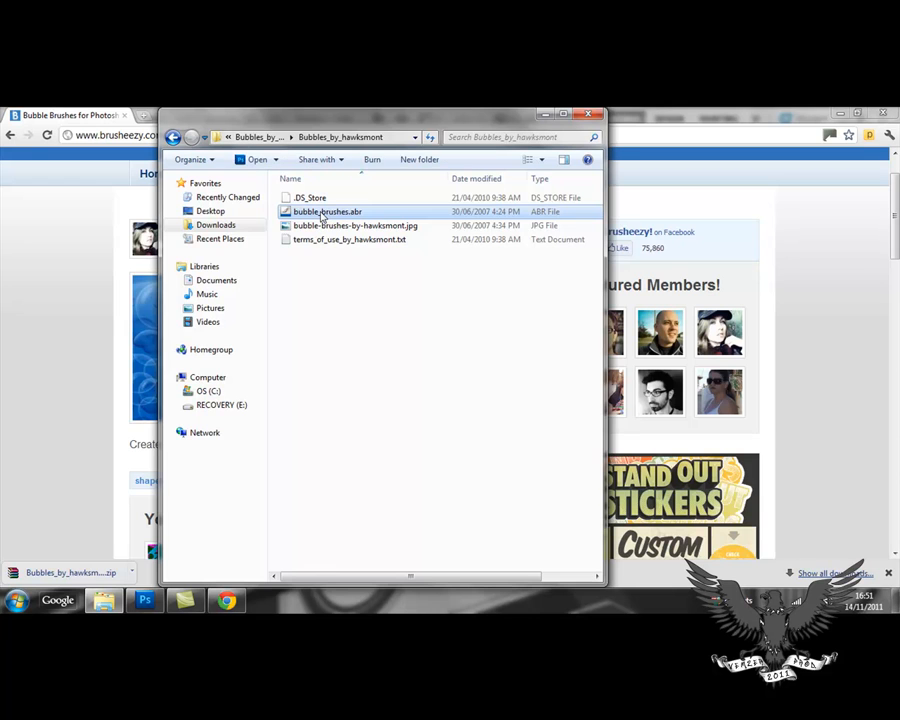
{"action": "right_click", "coordinate": [328, 212]}
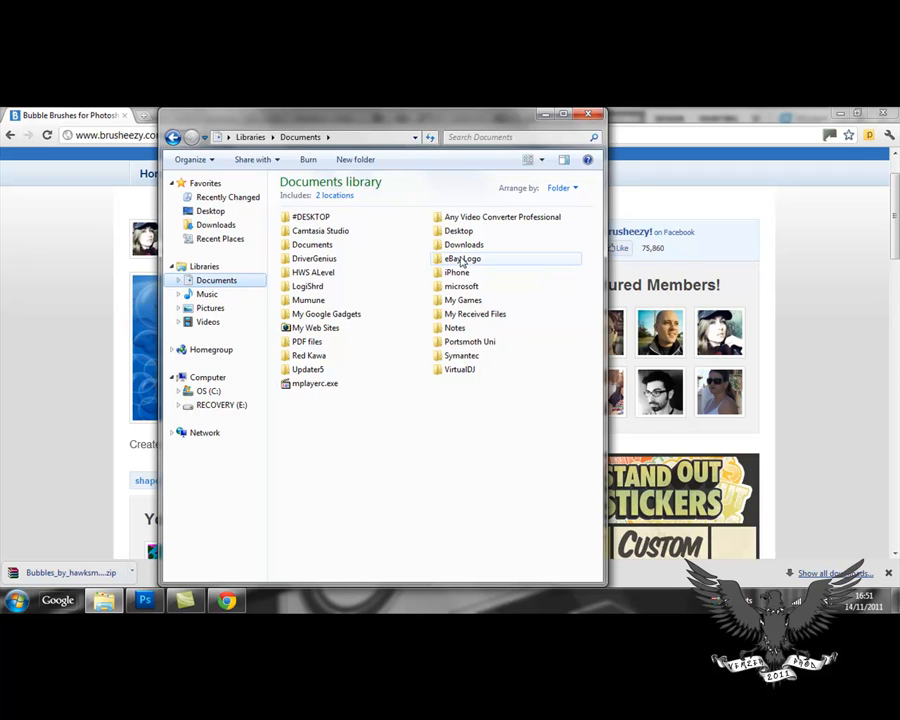
Browse into Downloads > Photoshop Brushes > Extracted > BRUSHES to place the copied brush file.
{"action": "double_click", "coordinate": [464, 244]}
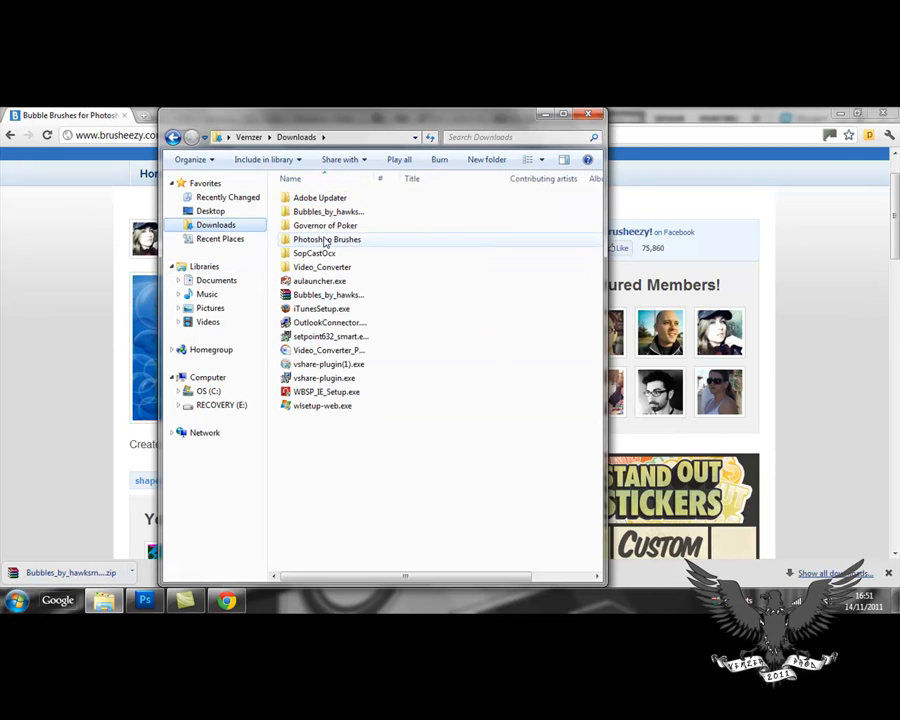
{"action": "left_click", "coordinate": [328, 240]}
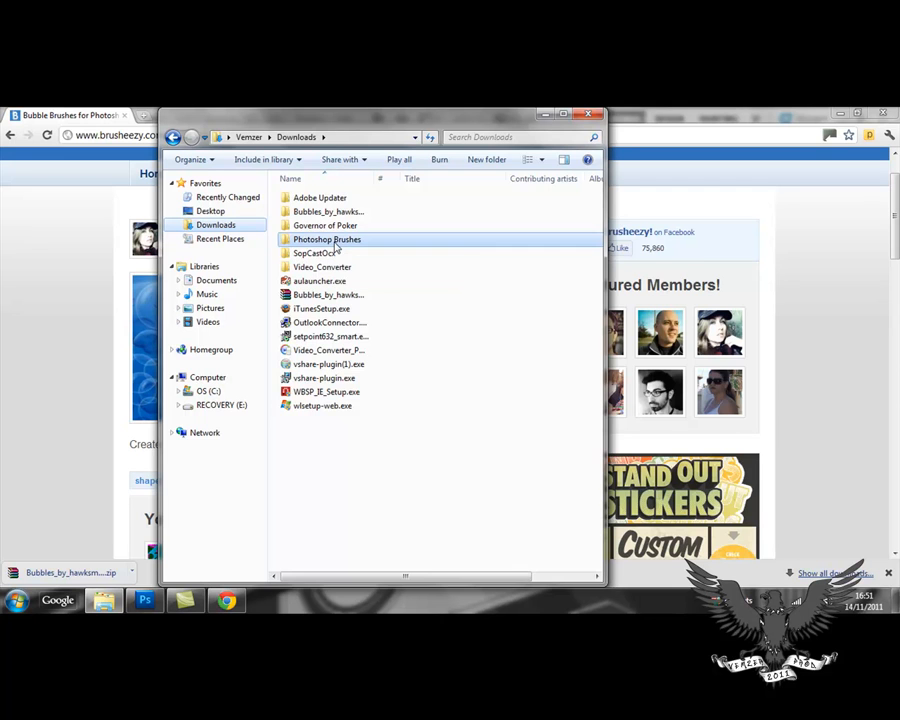
{"action": "double_click", "coordinate": [328, 240]}
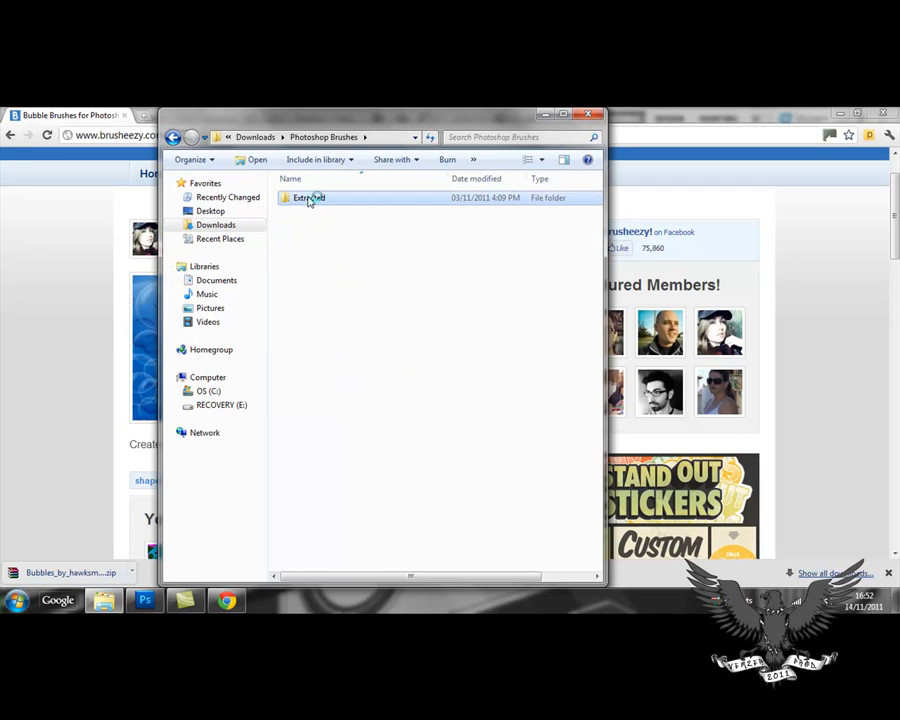
{"action": "double_click", "coordinate": [310, 198]}
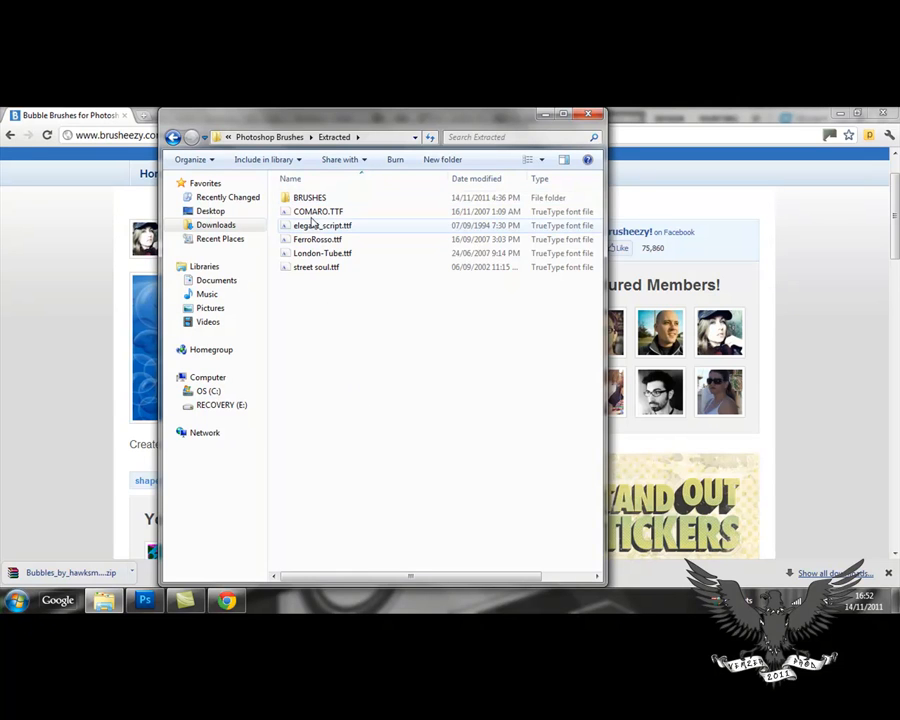
{"action": "double_click", "coordinate": [308, 198]}
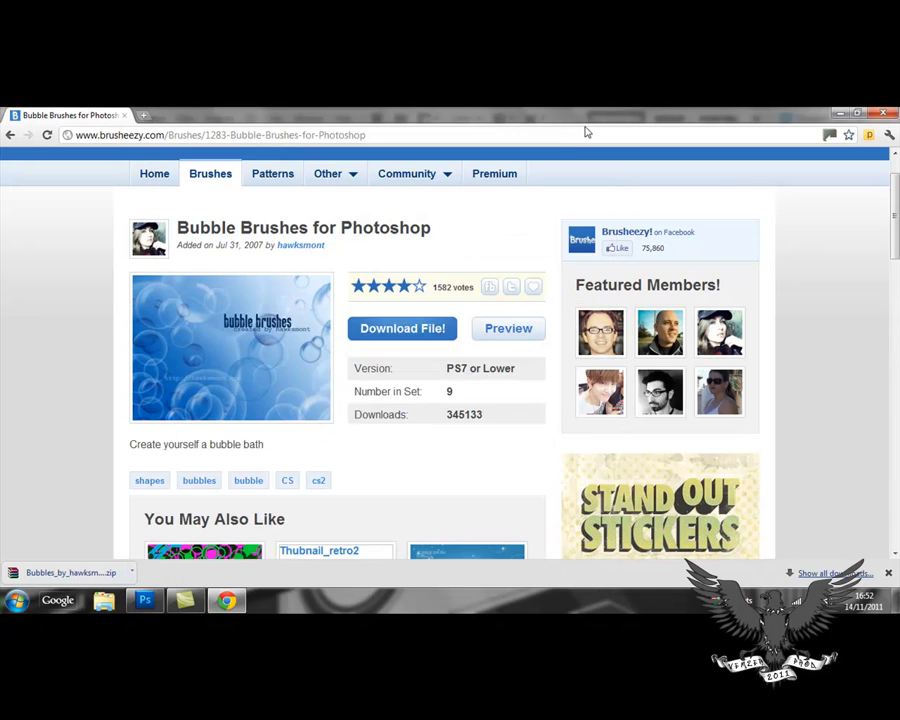
Switch to Photoshop, activate the Brush tool and show the Brush panel.
{"action": "left_click", "coordinate": [144, 600]}
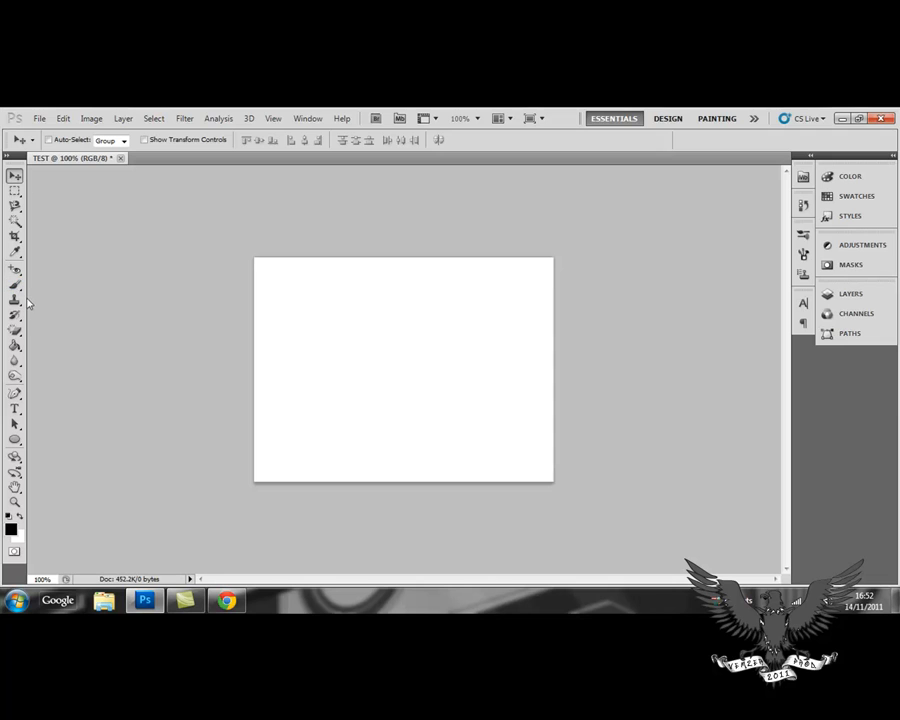
{"action": "left_click", "coordinate": [16, 288]}
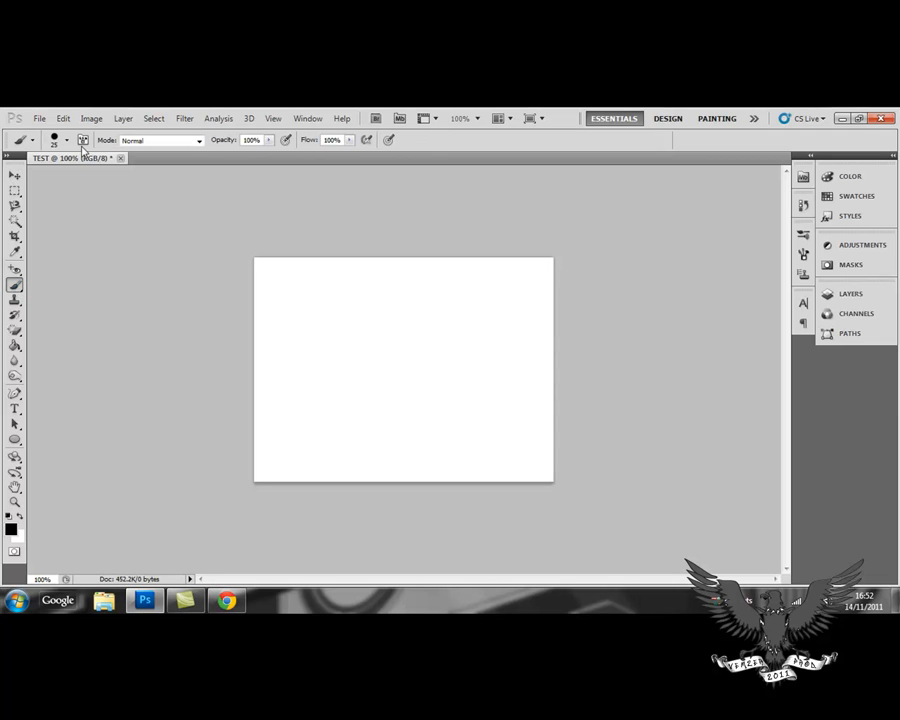
{"action": "left_click", "coordinate": [84, 140]}
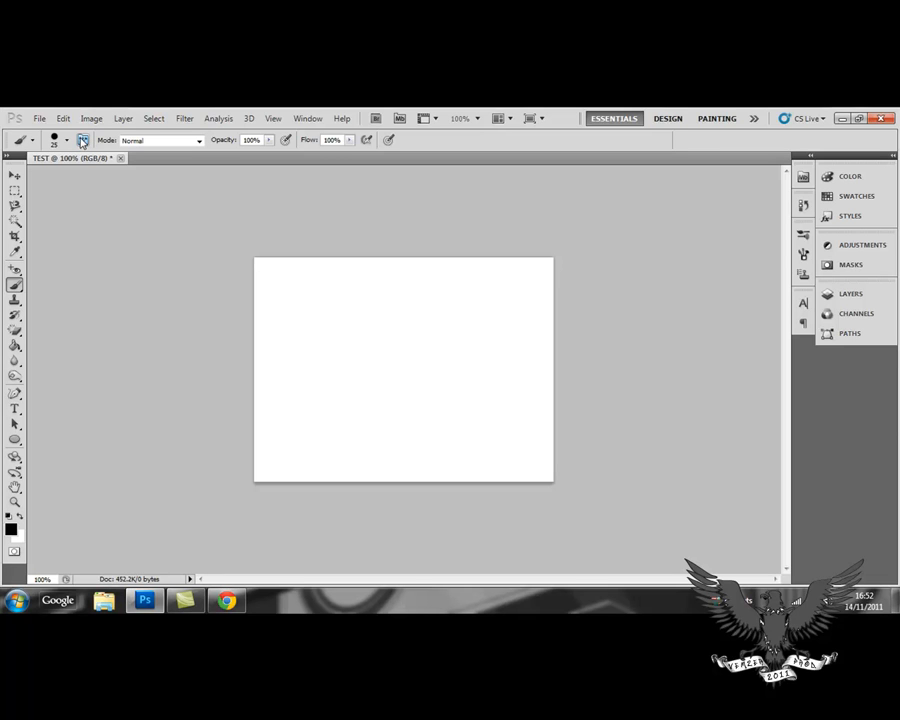
{"action": "mouse_move", "coordinate": [84, 140]}
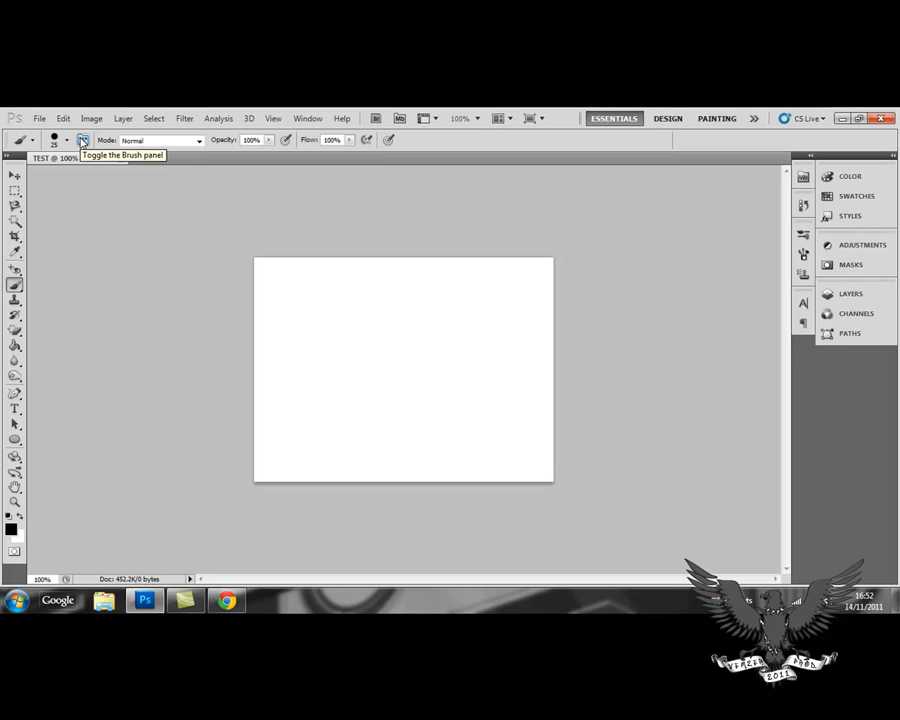
{"action": "left_click", "coordinate": [84, 140]}
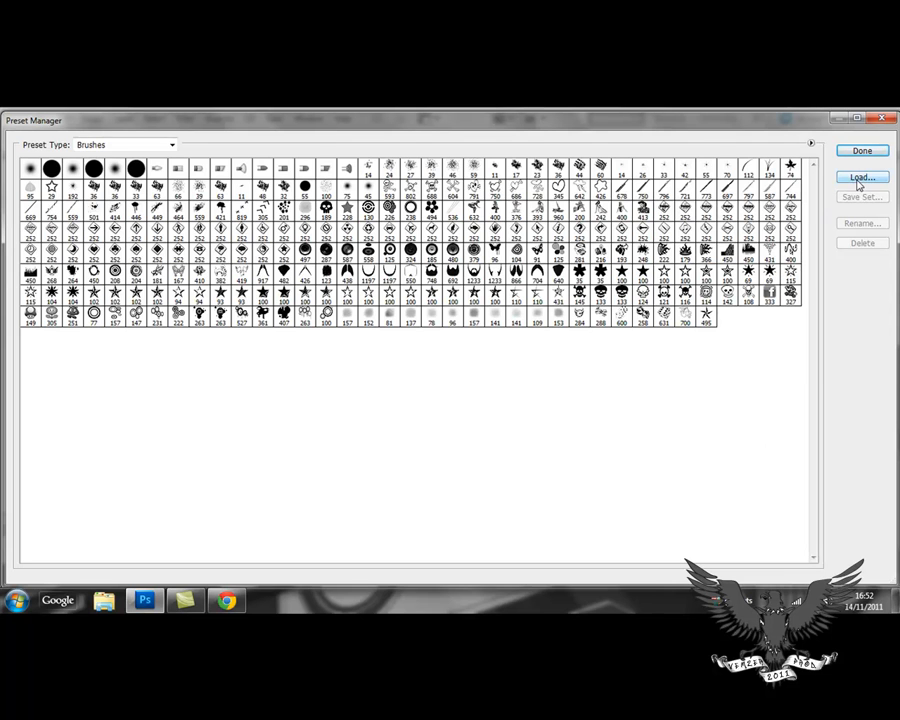
Load bubble_brushes.abr from the BRUSHES folder into the Preset Manager.
{"action": "left_click", "coordinate": [860, 176]}
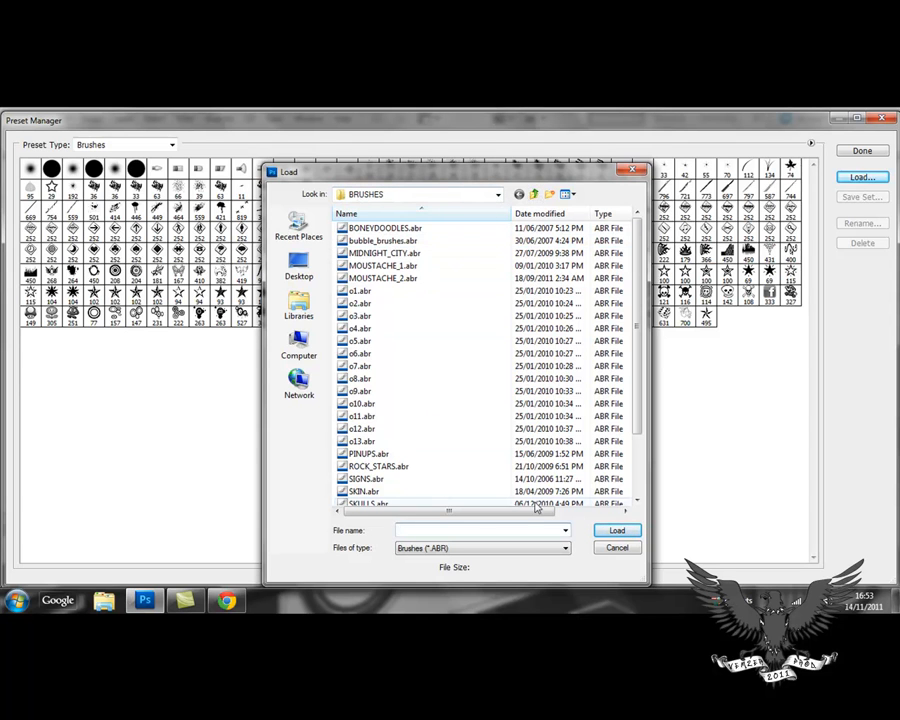
{"action": "left_click", "coordinate": [384, 240]}
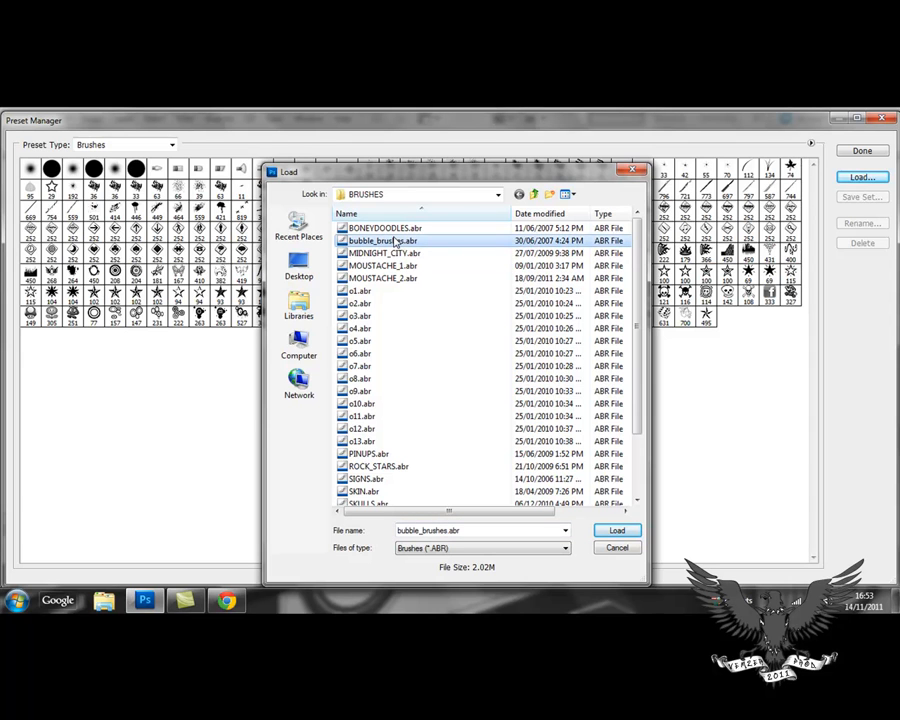
{"action": "left_click", "coordinate": [384, 240]}
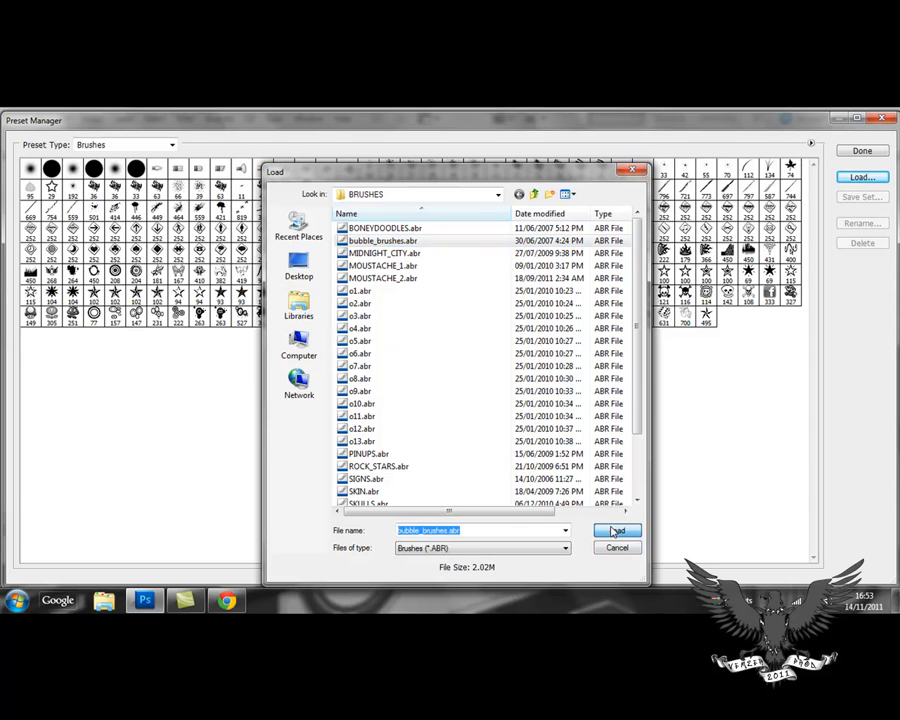
{"action": "left_click", "coordinate": [616, 532]}
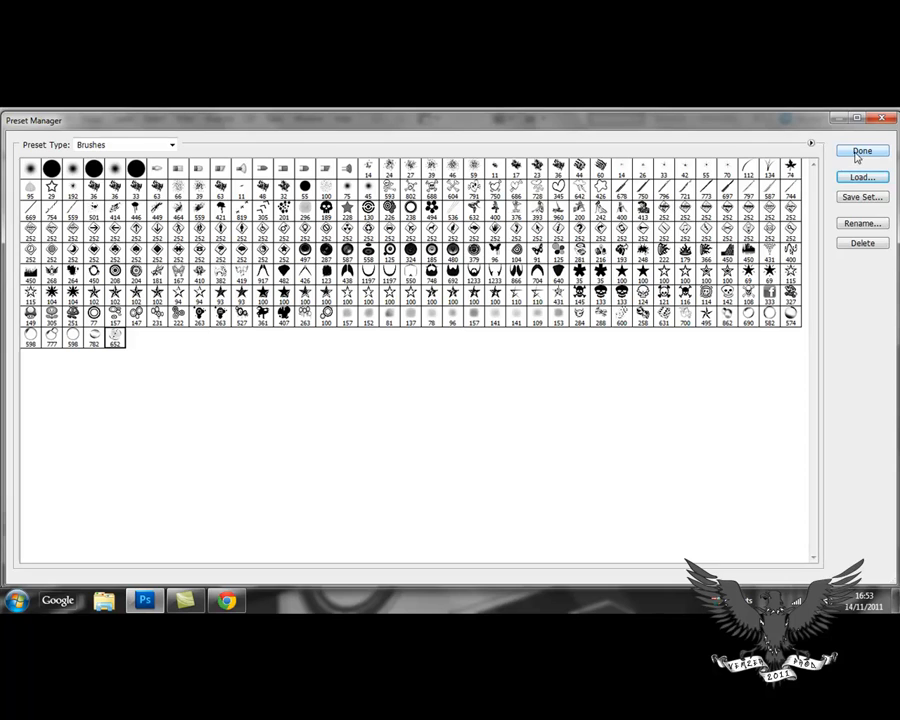
Close the Preset Manager with Done and scroll the brush preset picker to the bubble brushes.
{"action": "left_click", "coordinate": [860, 152]}
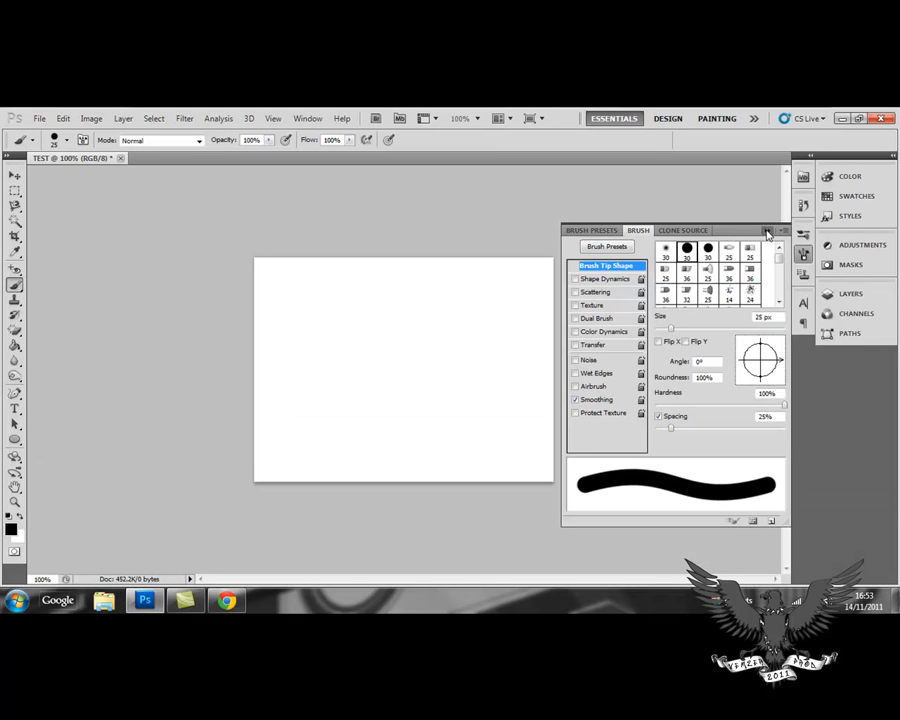
{"action": "left_click", "coordinate": [768, 232]}
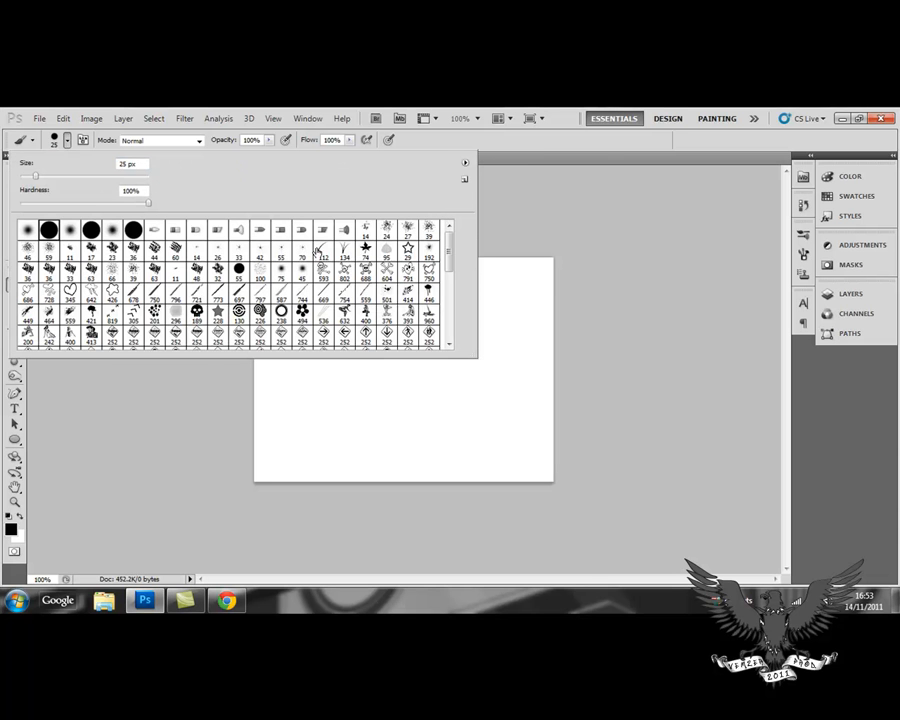
{"action": "scroll", "scroll_direction": "down", "scroll_amount": 3}
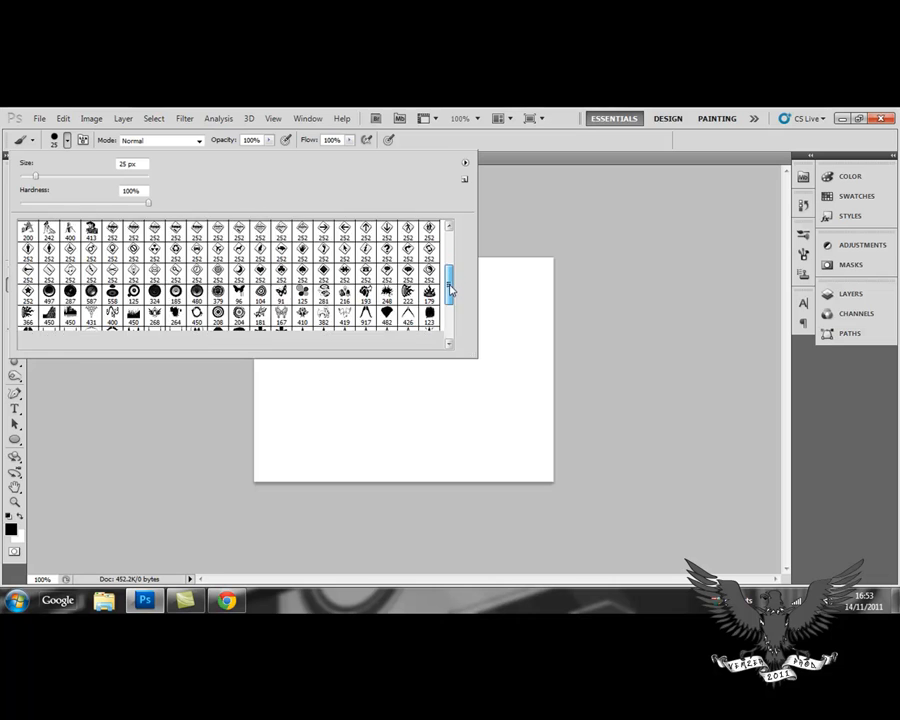
{"action": "scroll", "scroll_direction": "down", "scroll_amount": 3}
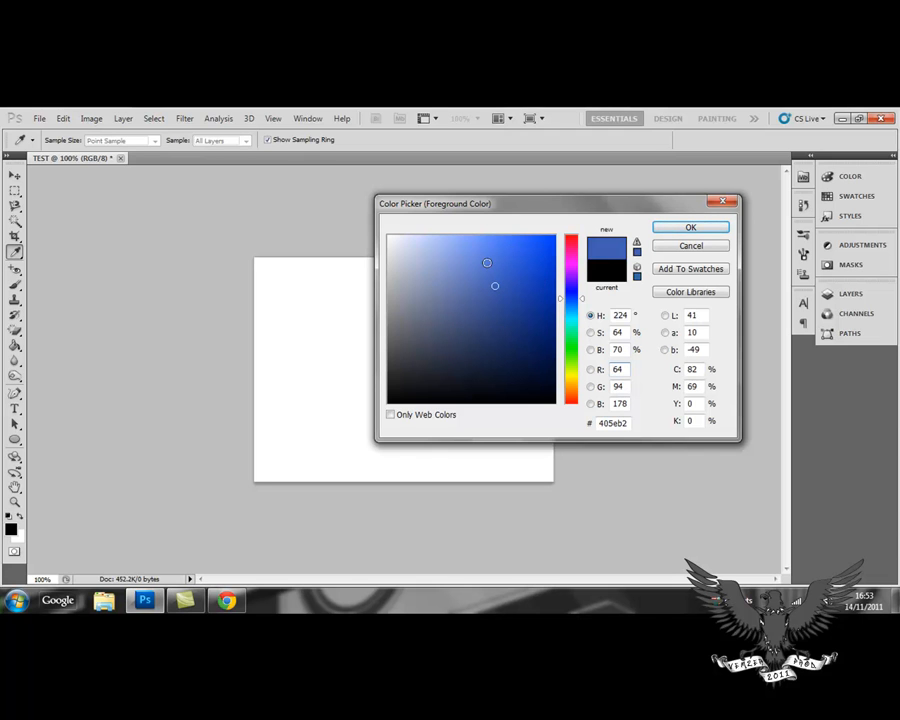
Set a lighter blue foreground, stamp bubbles on the canvas, then confirm a pink foreground.
{"action": "left_click", "coordinate": [492, 256]}
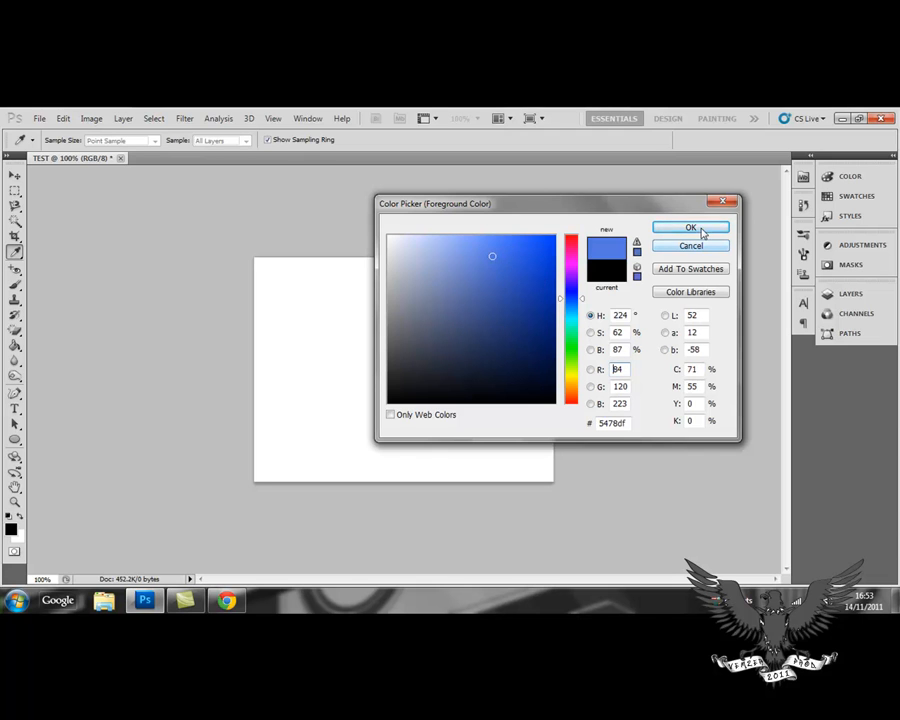
{"action": "left_click", "coordinate": [690, 228]}
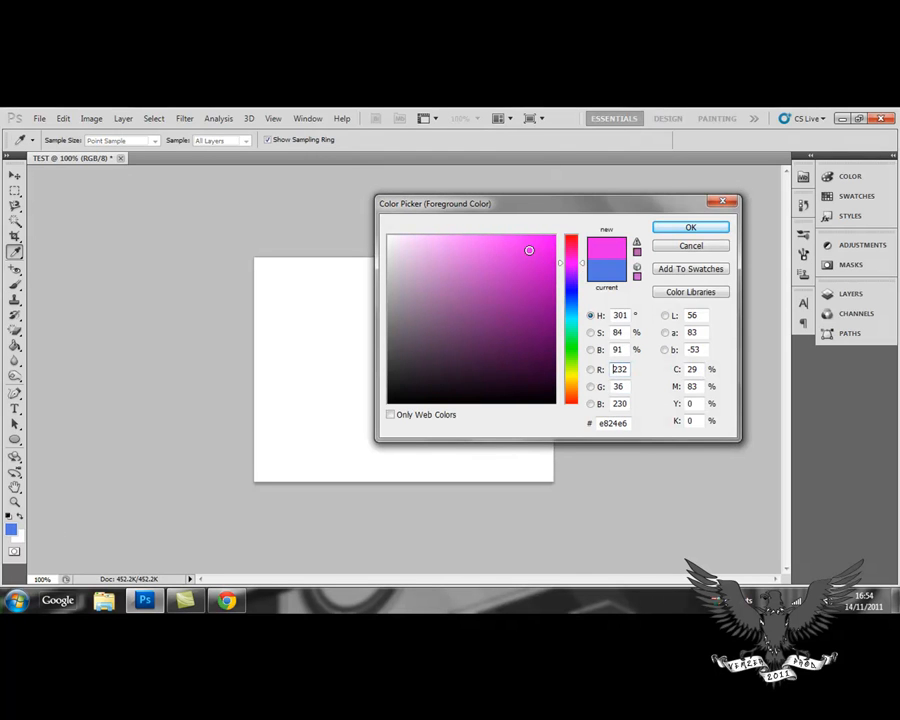
{"action": "left_click", "coordinate": [690, 228]}
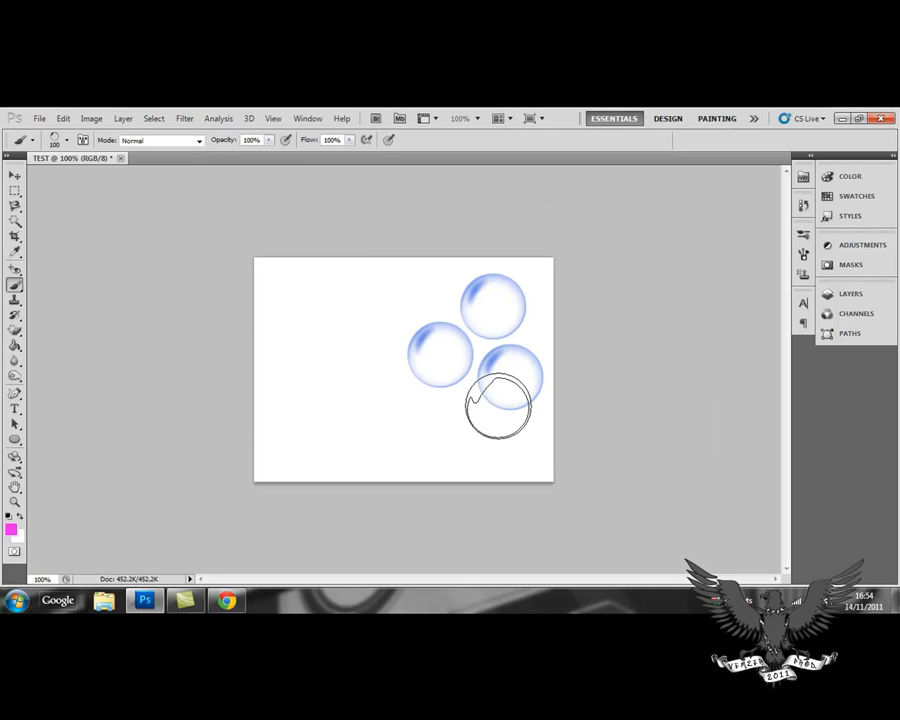